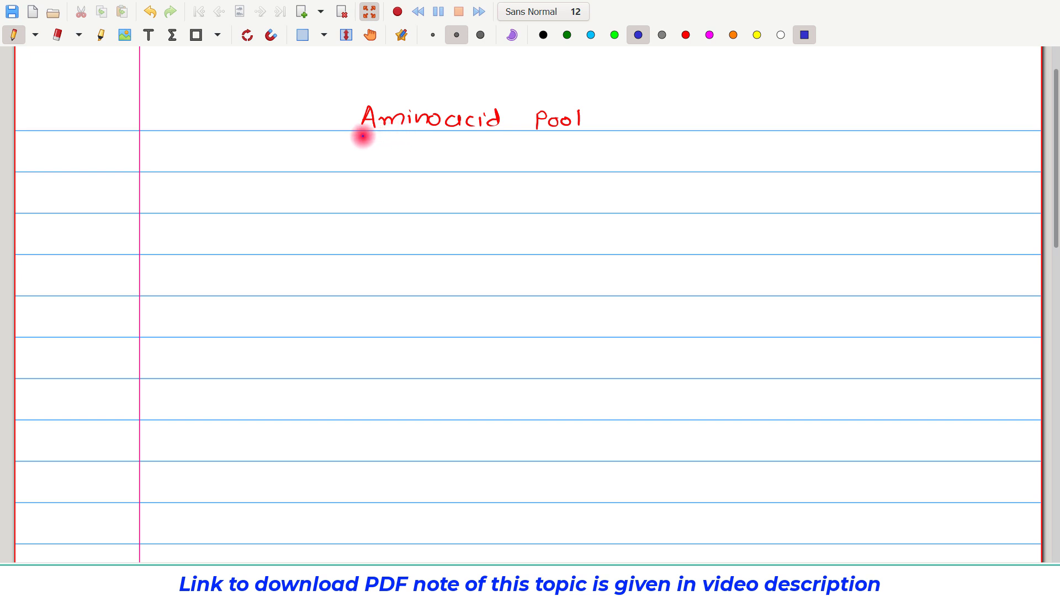
Underline the title, handwrite that an adult has ~100 gm free AA, and circle cell, blood, ECF.
left_click_drag(363, 138, 595, 121)
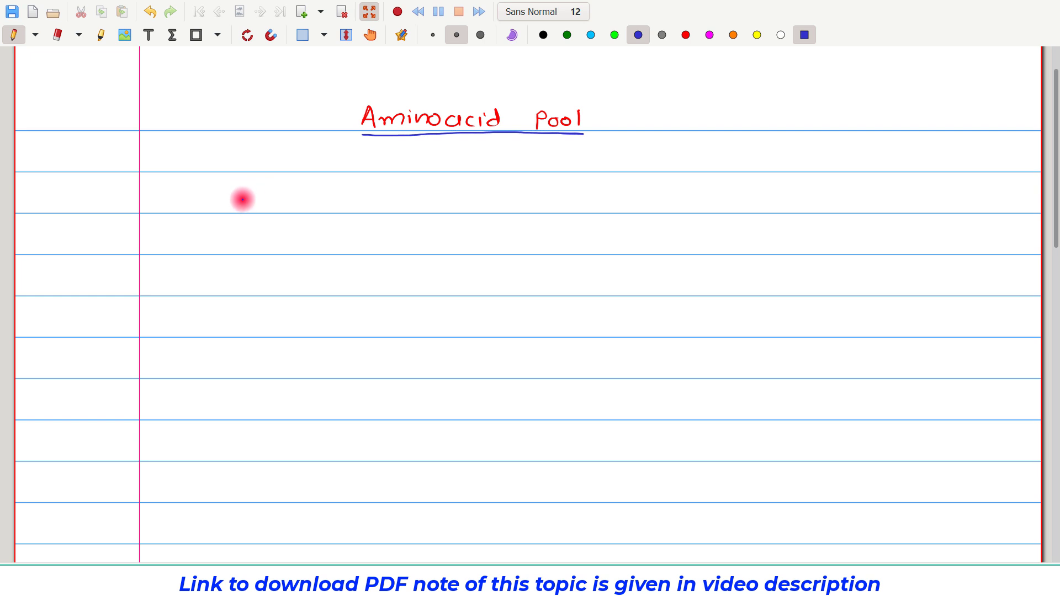
left_click_drag(233, 203, 297, 207)
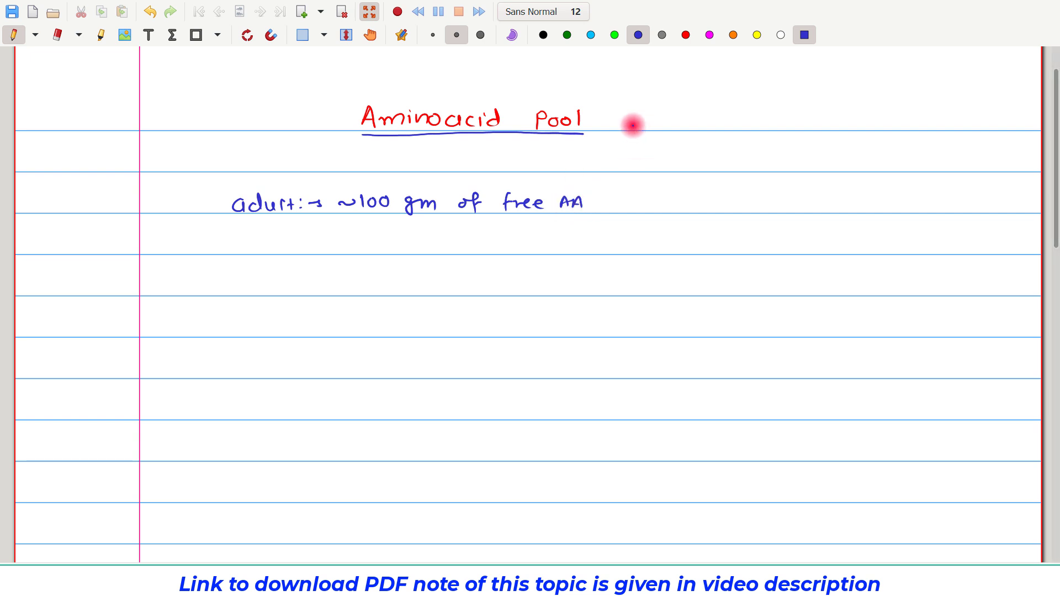
mouse_move(611, 201)
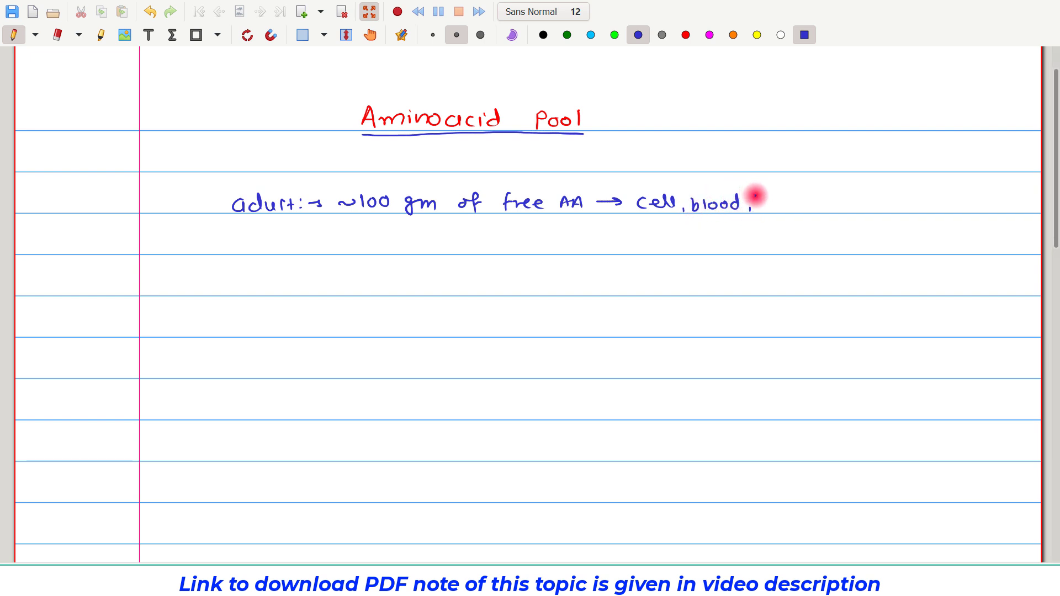
type("ECF.")
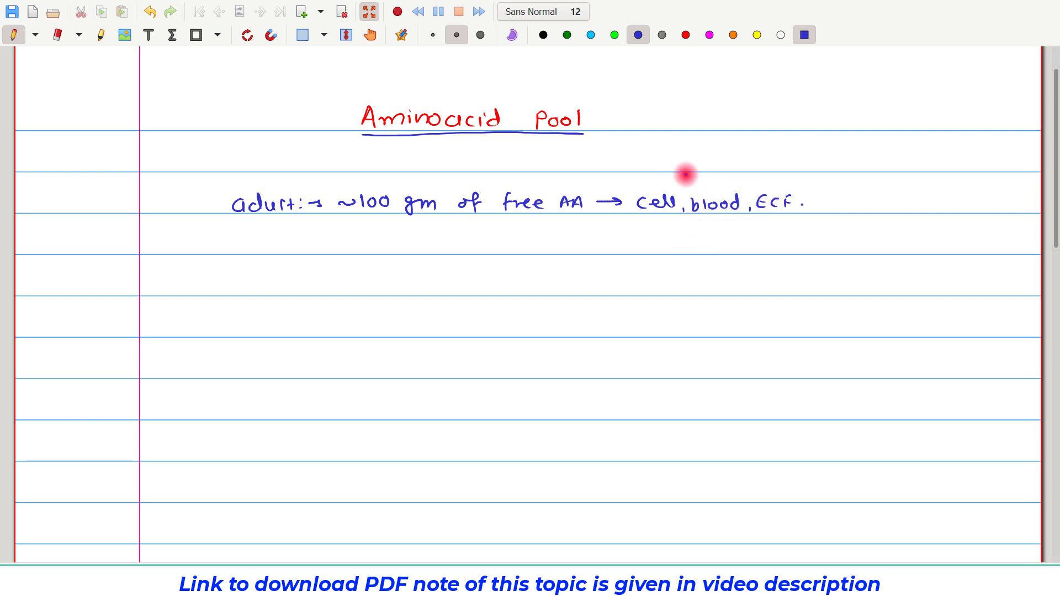
left_click_drag(685, 175, 736, 218)
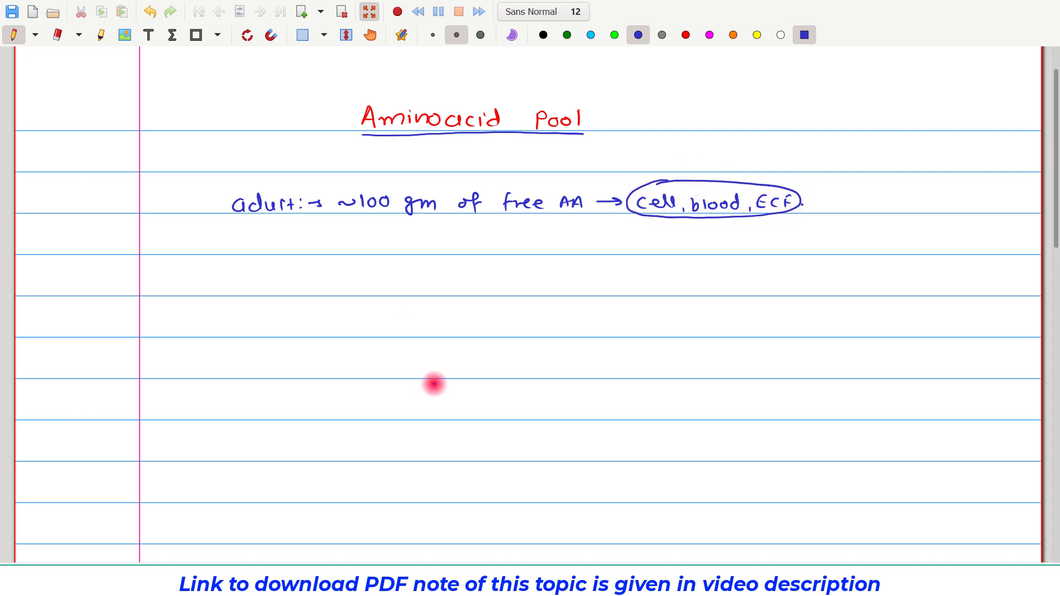
Draw the pool box with ~100 gm free AA inside, dynamic state below, and small inflow/outflow arrows.
left_click_drag(426, 365, 519, 410)
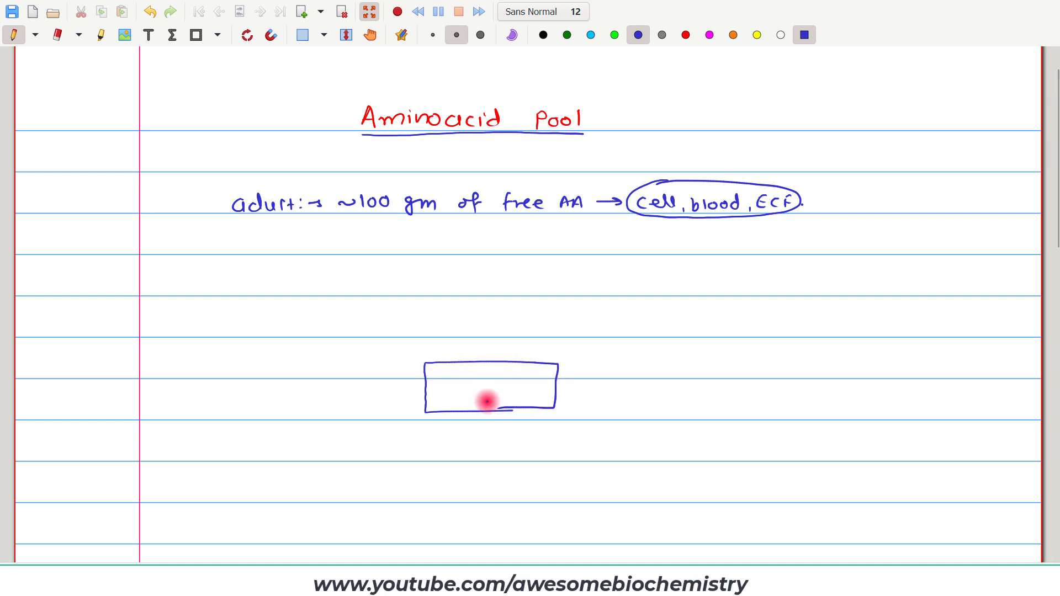
left_click_drag(436, 379, 477, 379)
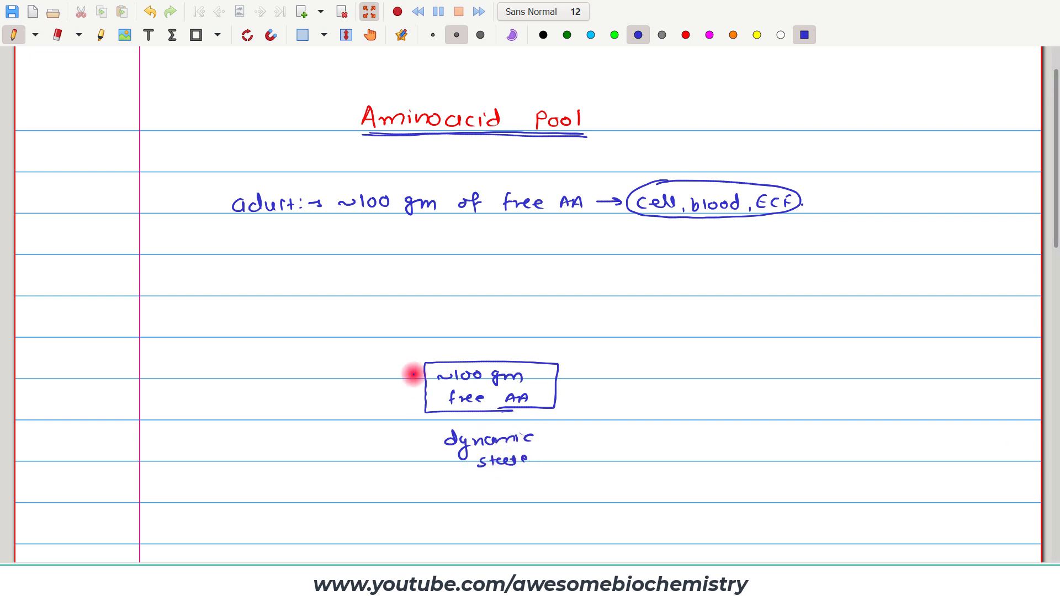
left_click_drag(416, 375, 416, 396)
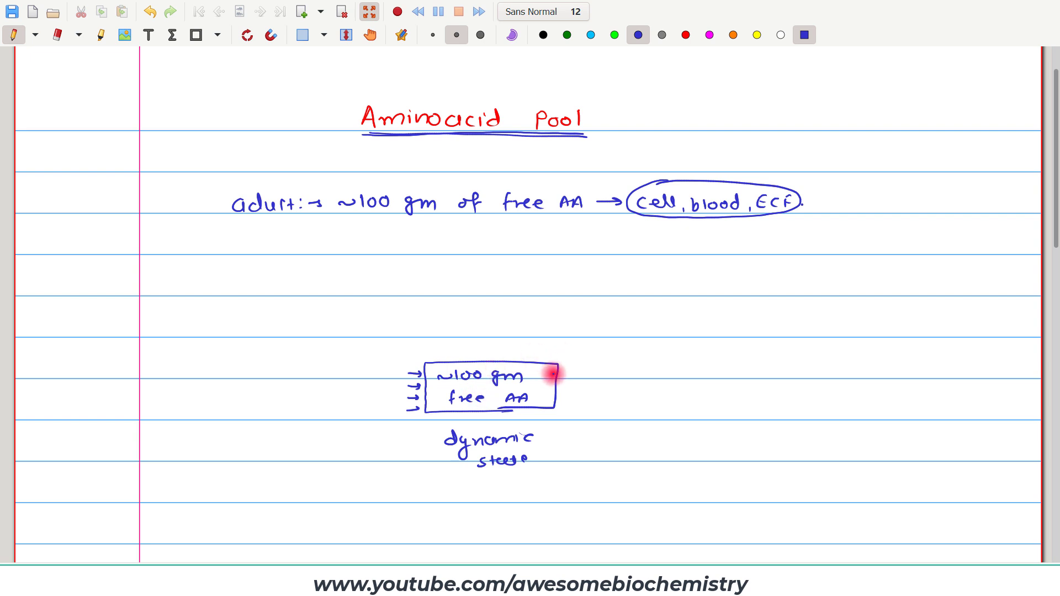
left_click_drag(554, 376, 565, 402)
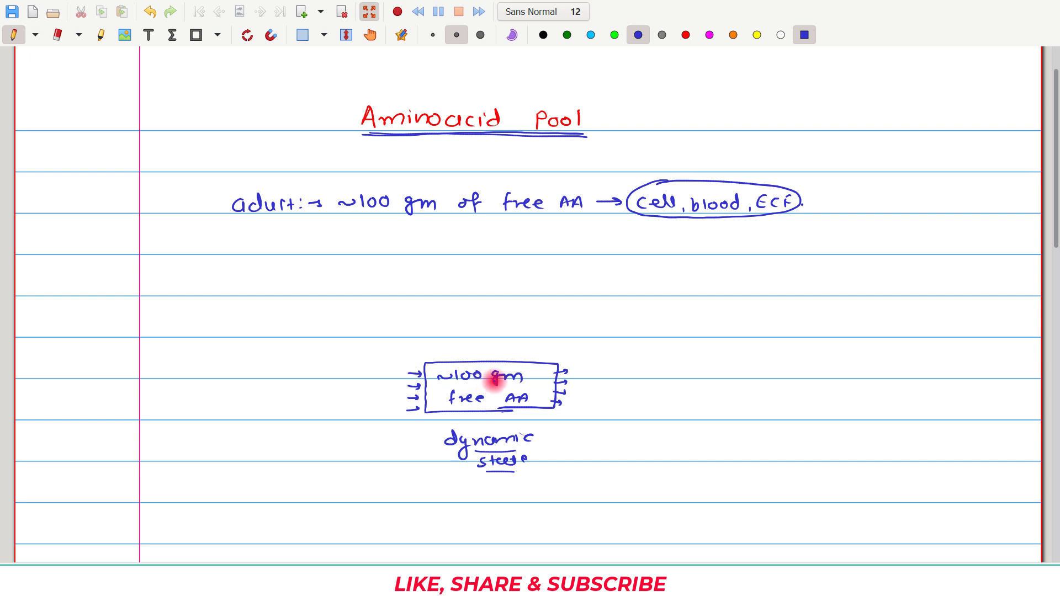
Write endogenous protein breakdown (~400gm/day) at left with a curved arrow into the box.
left_click_drag(283, 312, 381, 356)
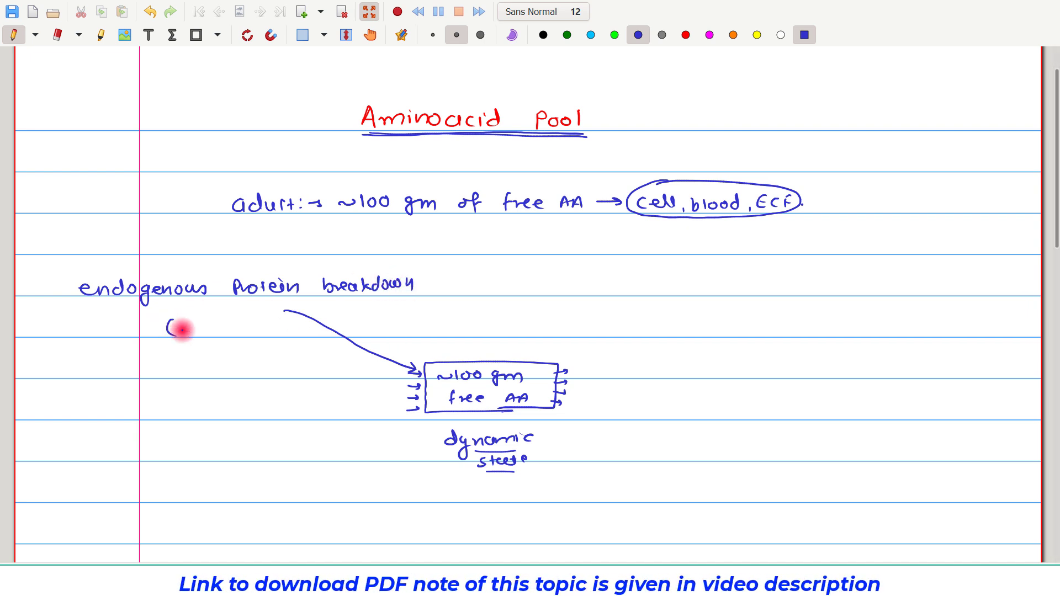
type("~400gm")
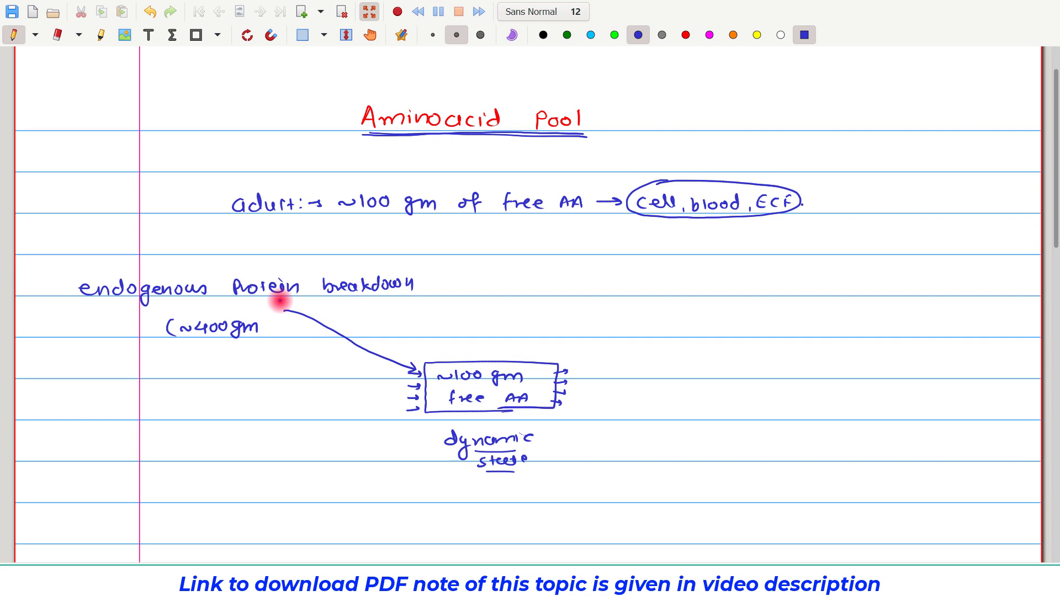
mouse_move(268, 317)
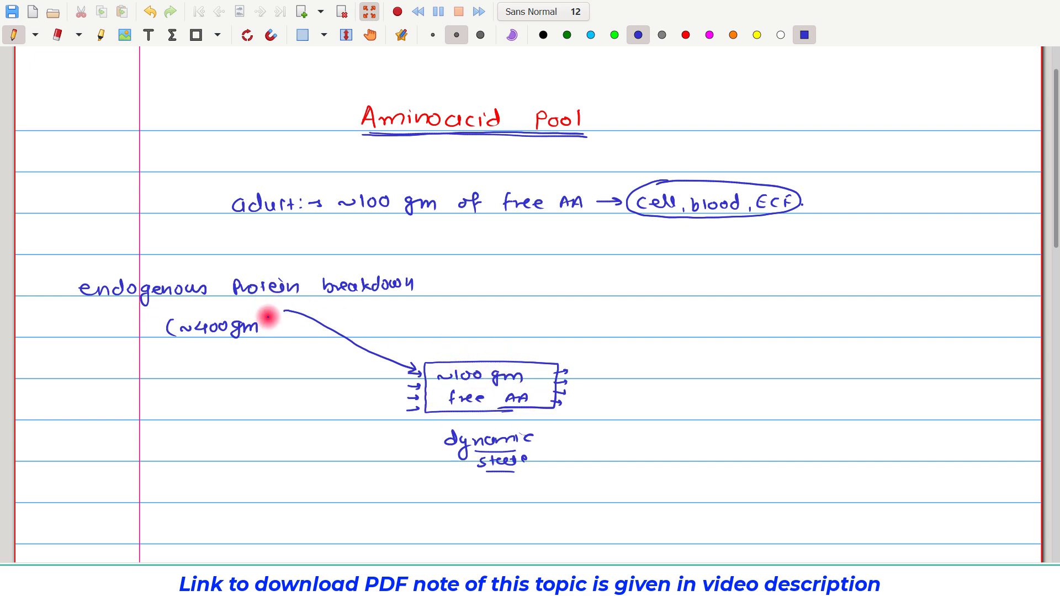
type("/day")
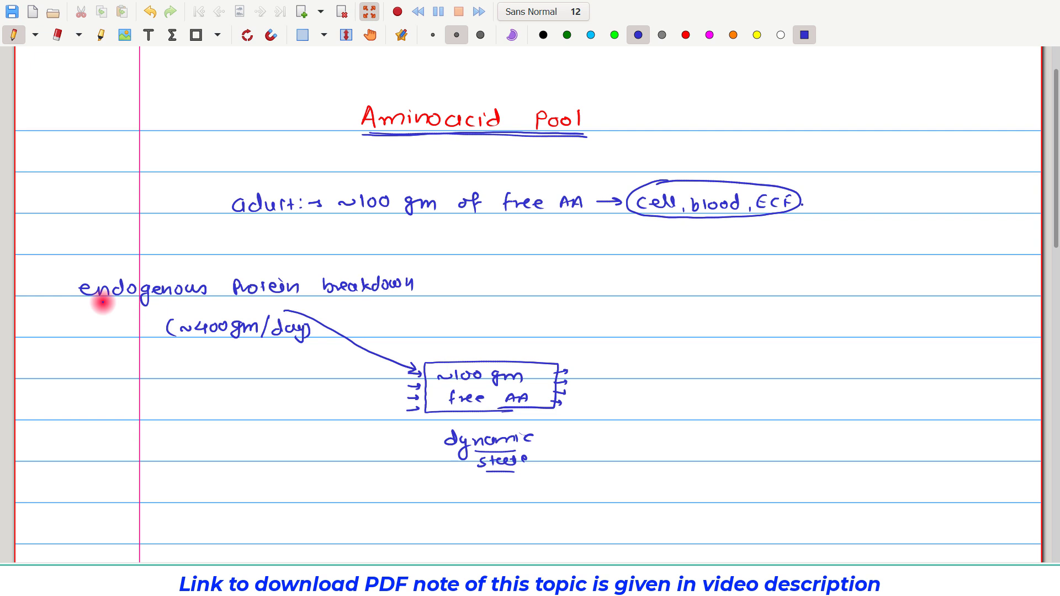
mouse_move(373, 296)
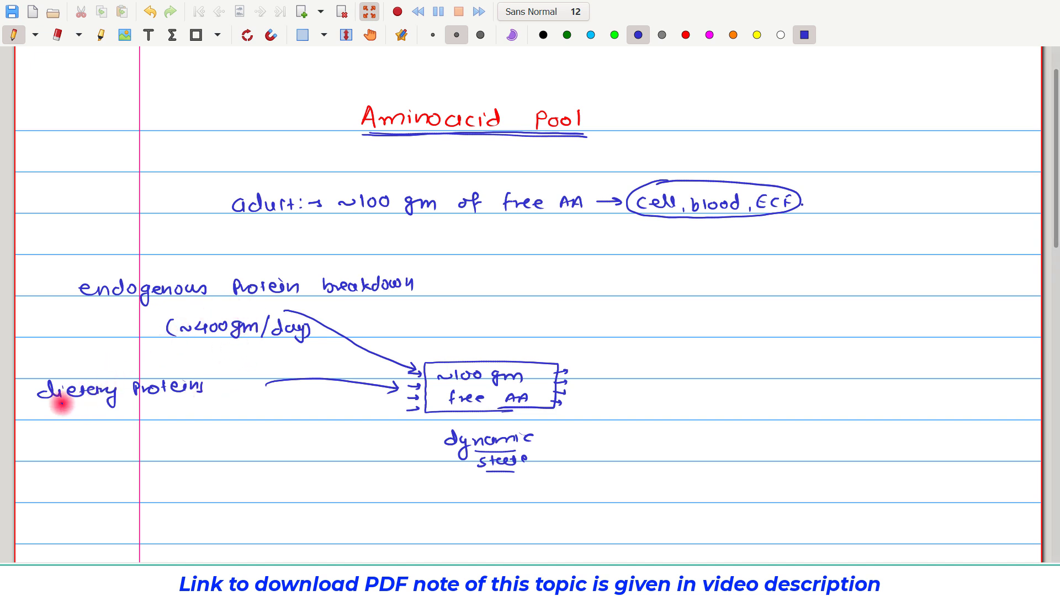
mouse_move(263, 376)
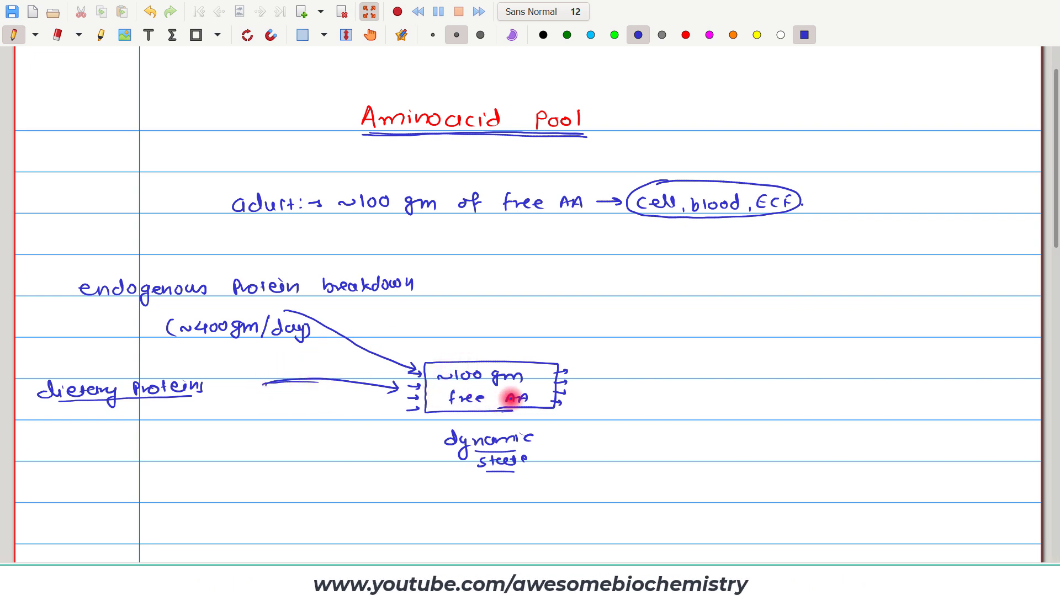
mouse_move(347, 317)
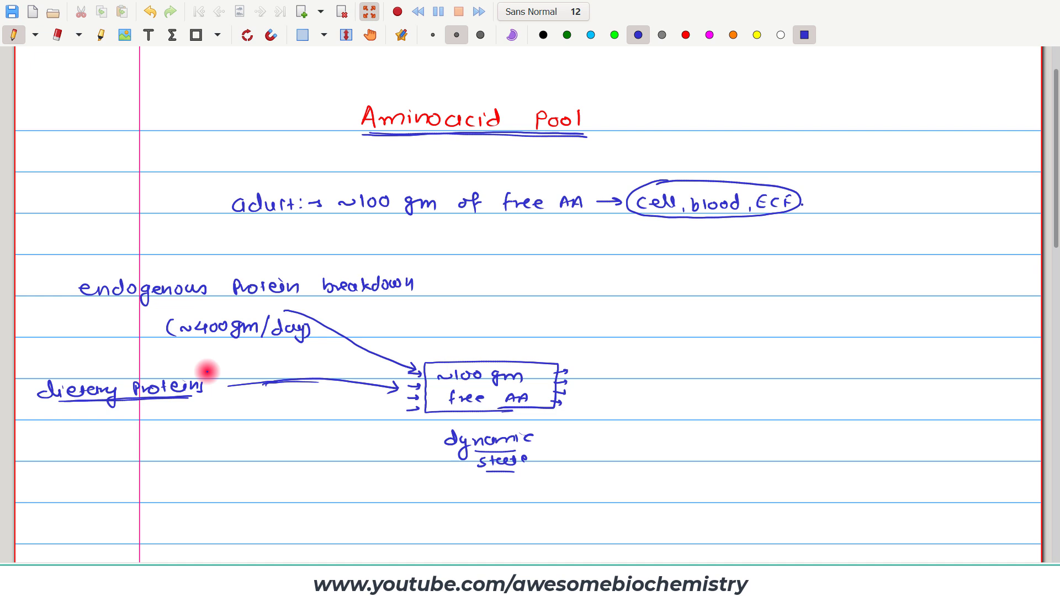
mouse_move(228, 399)
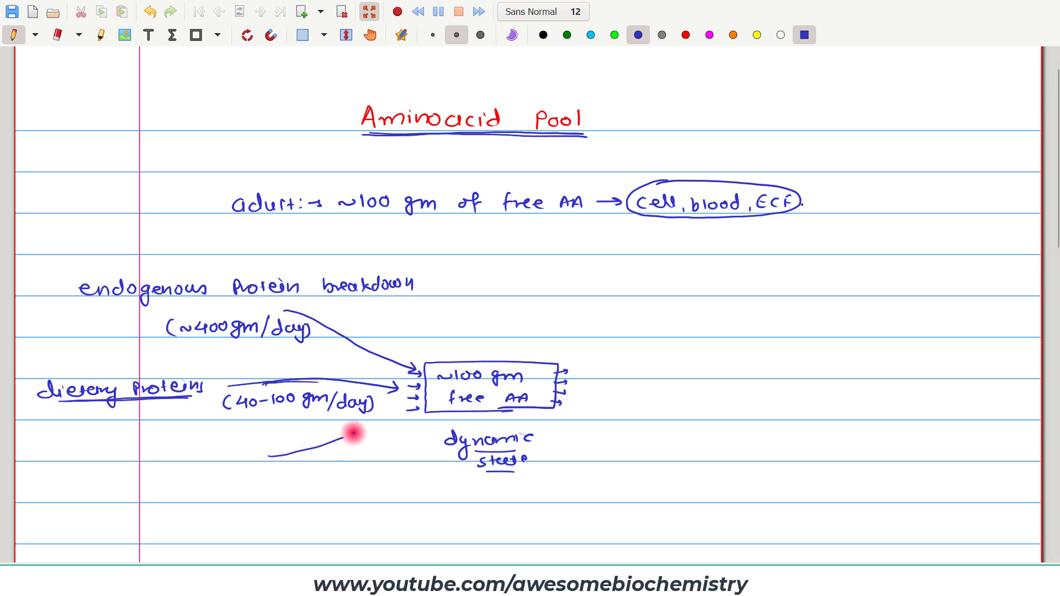
Draw a third input arrow into the box labelled synth. of non-ess. AAs.
left_click_drag(345, 436, 405, 412)
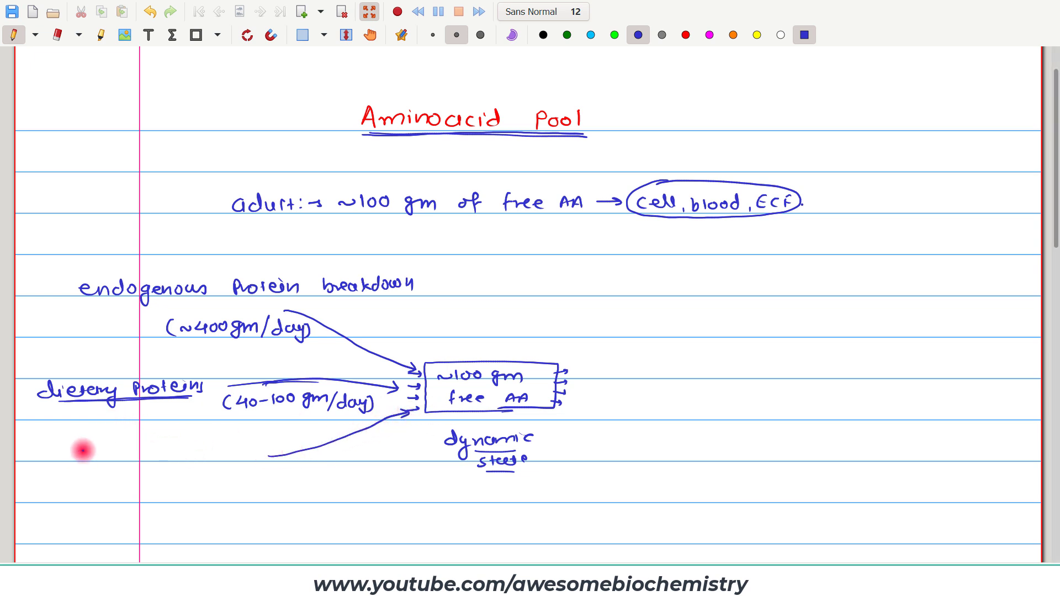
type("synth. of")
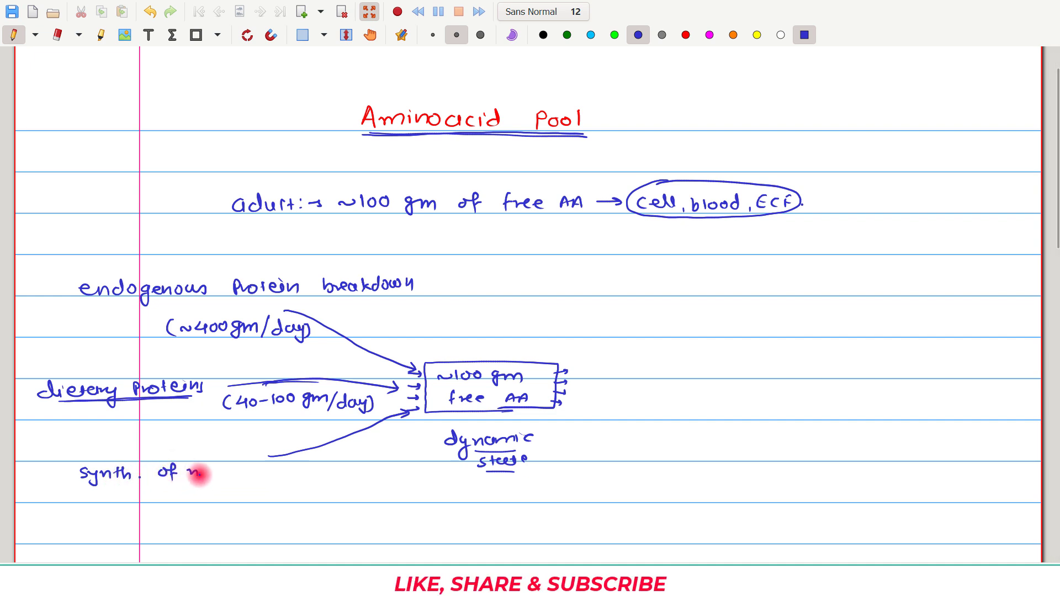
type("non- ess")
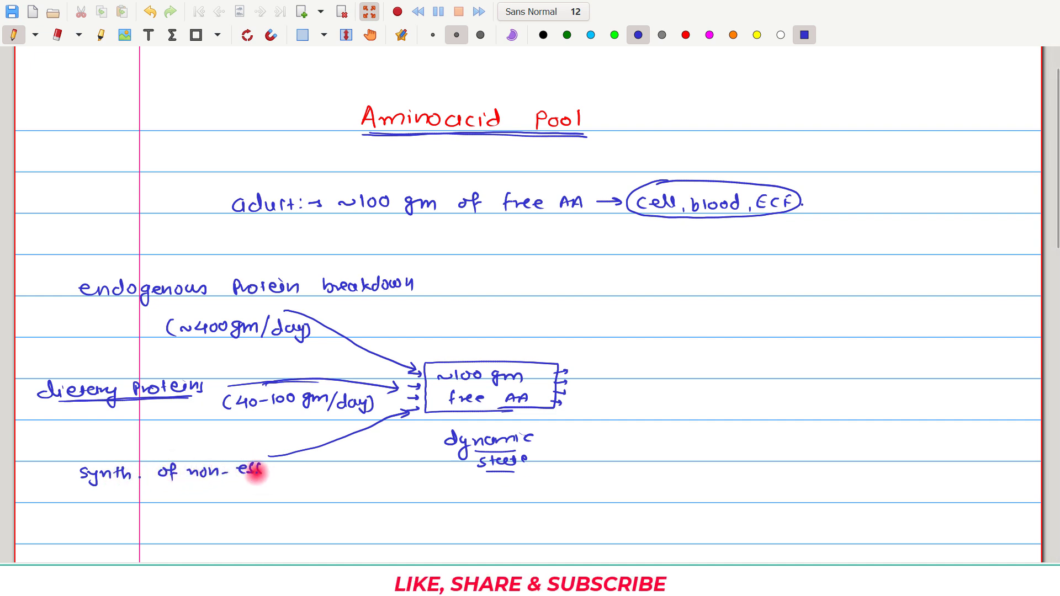
type("AAs.")
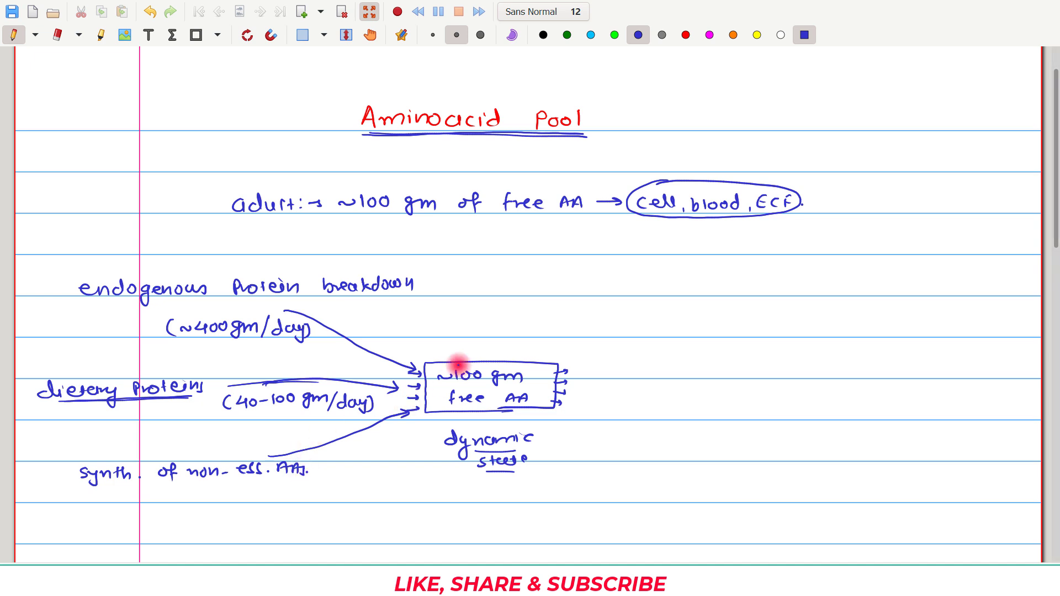
mouse_move(484, 384)
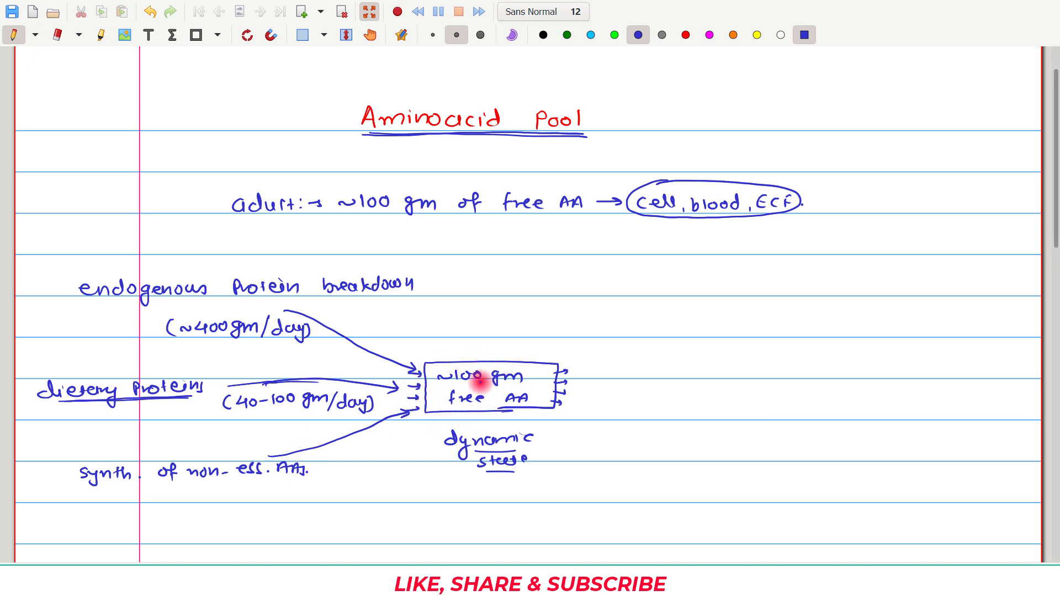
mouse_move(571, 313)
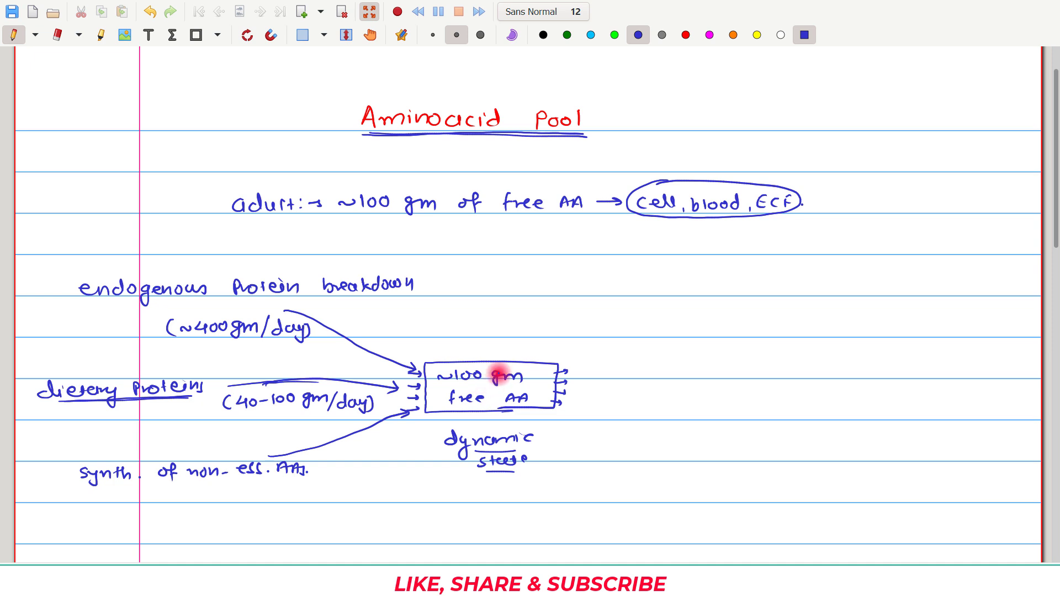
mouse_move(554, 360)
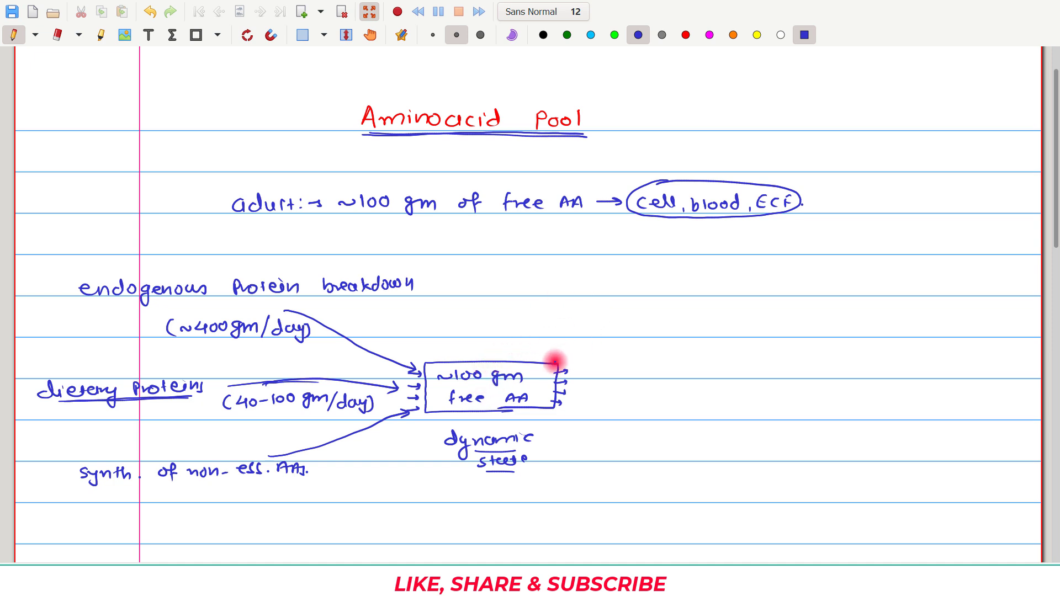
Draw an output arrow from the box's right and write Protein synthesis (~400 gm/day).
left_click_drag(557, 365, 624, 300)
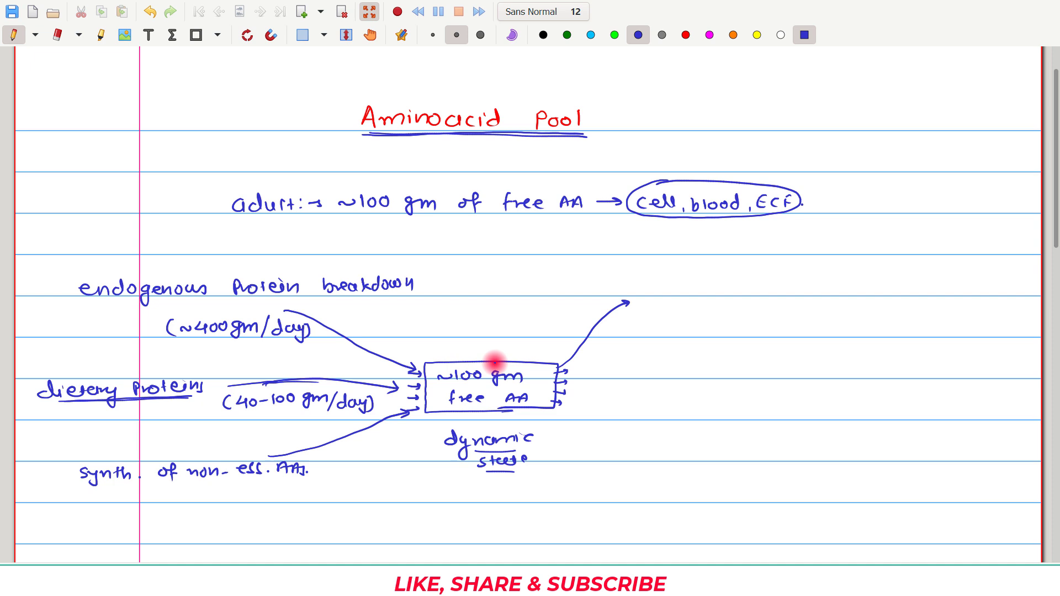
mouse_move(600, 305)
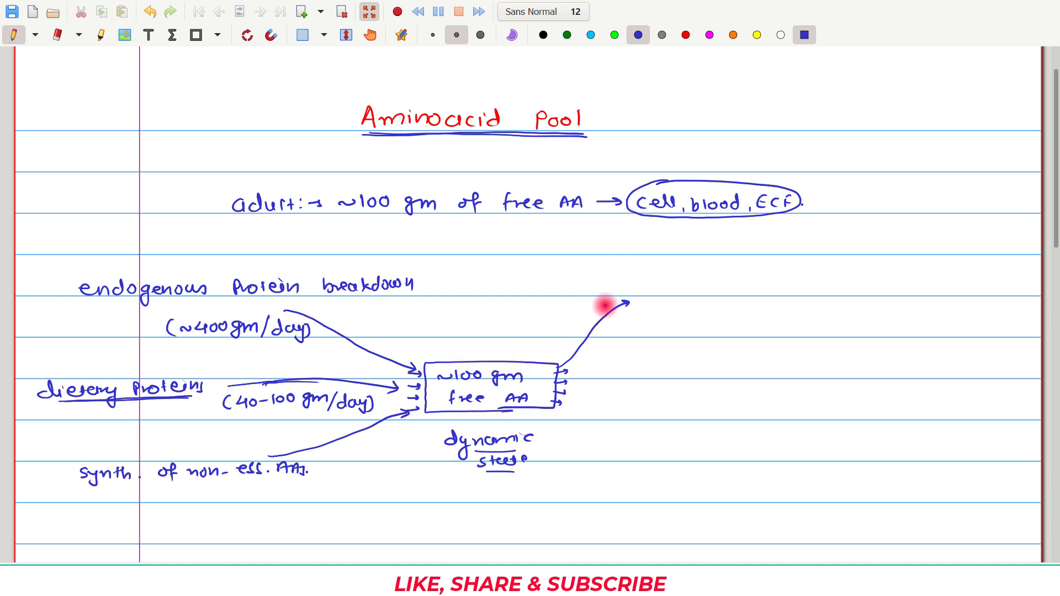
type("Pro")
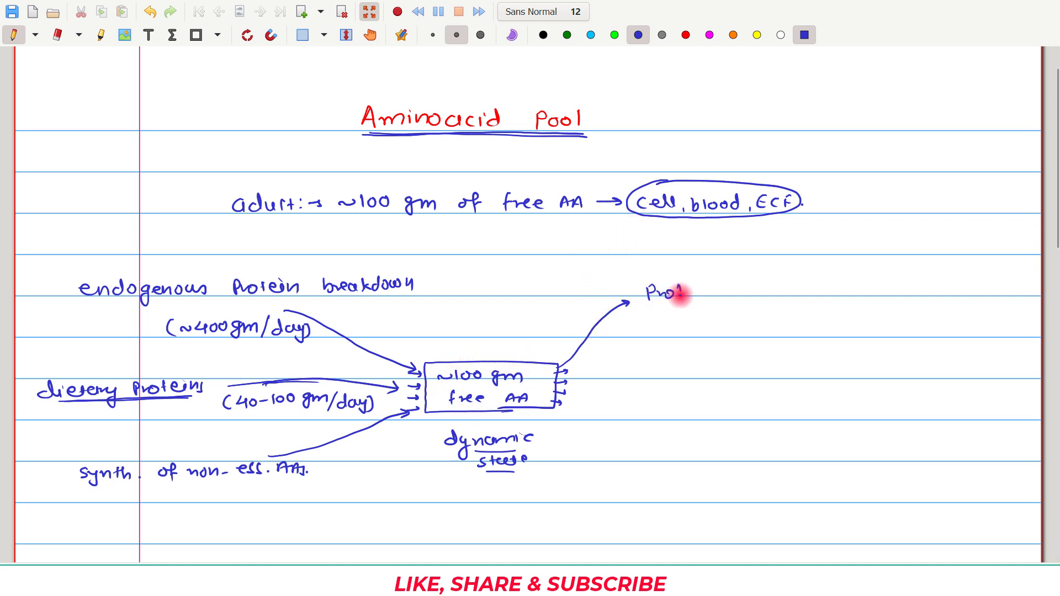
type("Protein S")
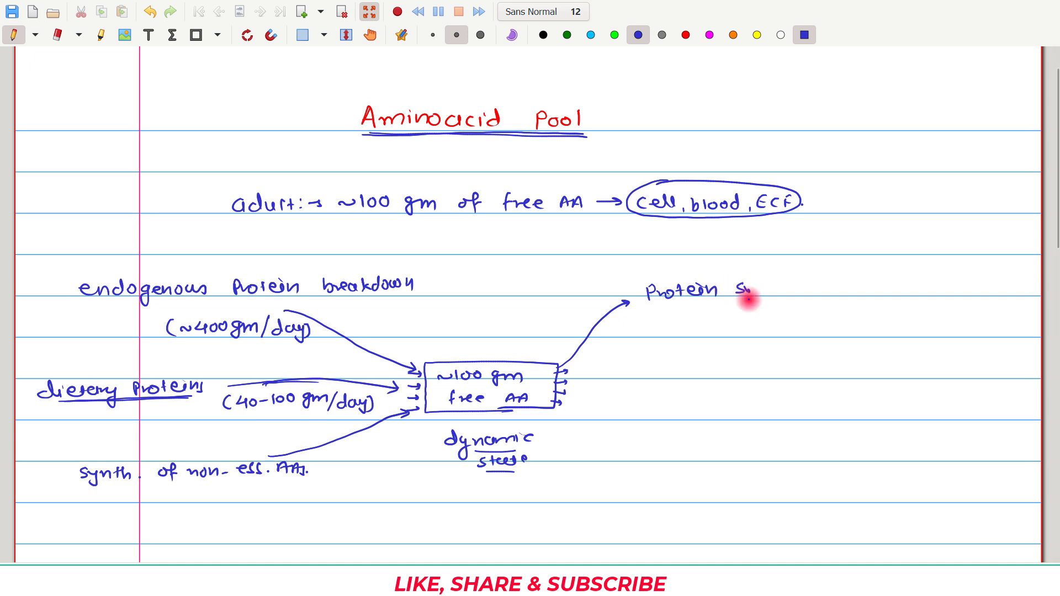
type("ynthesis")
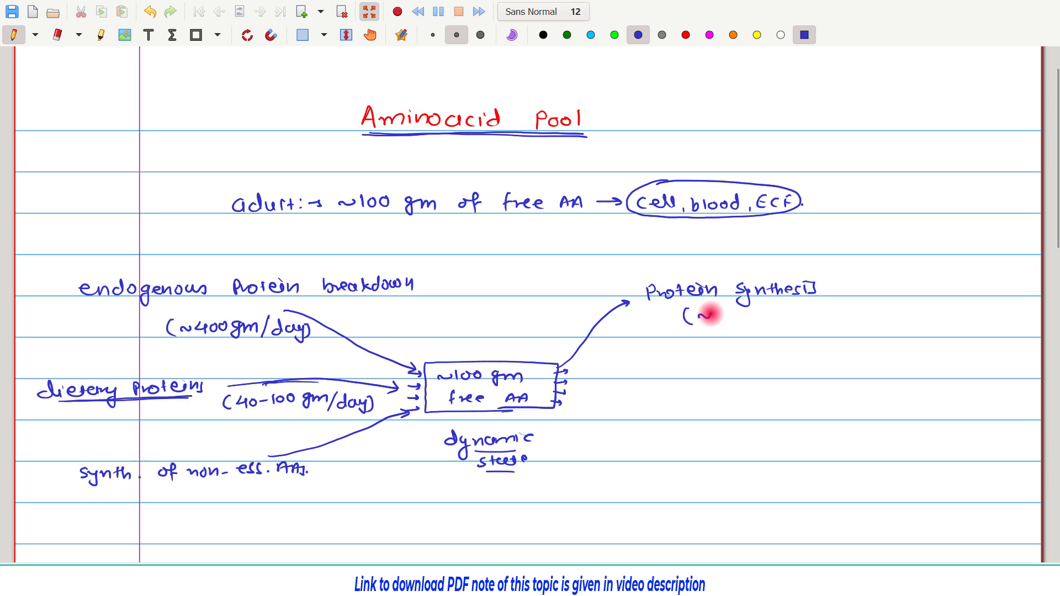
type("~400 gm/day)")
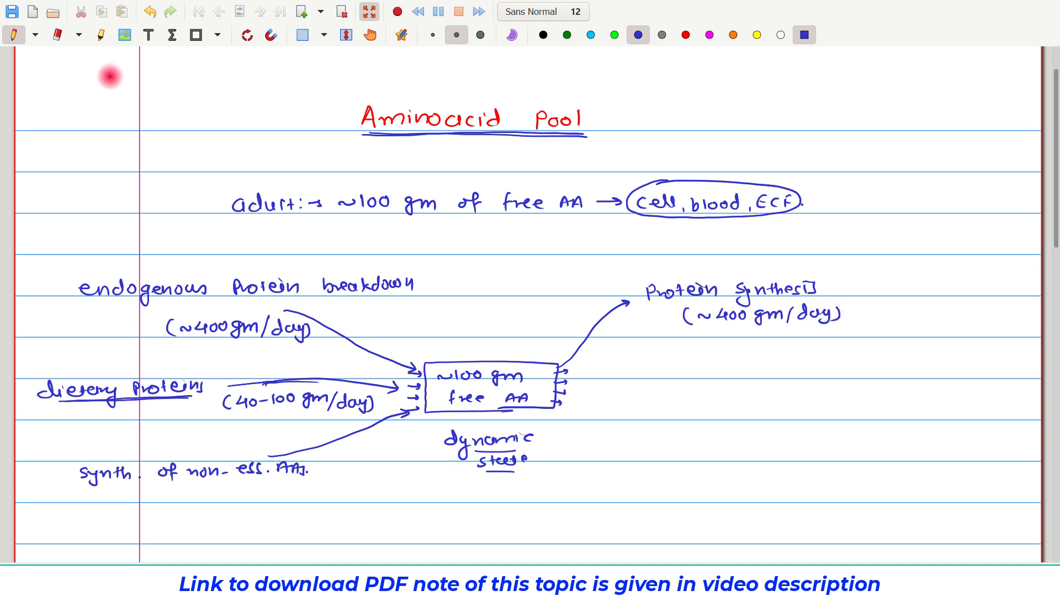
Highlight both ~400 gm/day amounts in yellow.
left_click(755, 34)
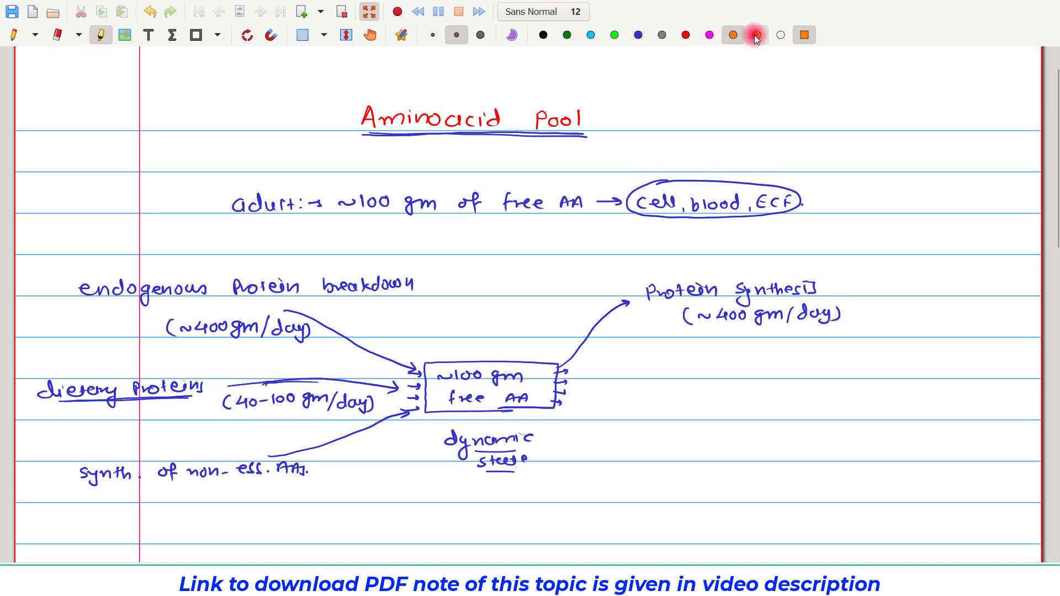
left_click(756, 34)
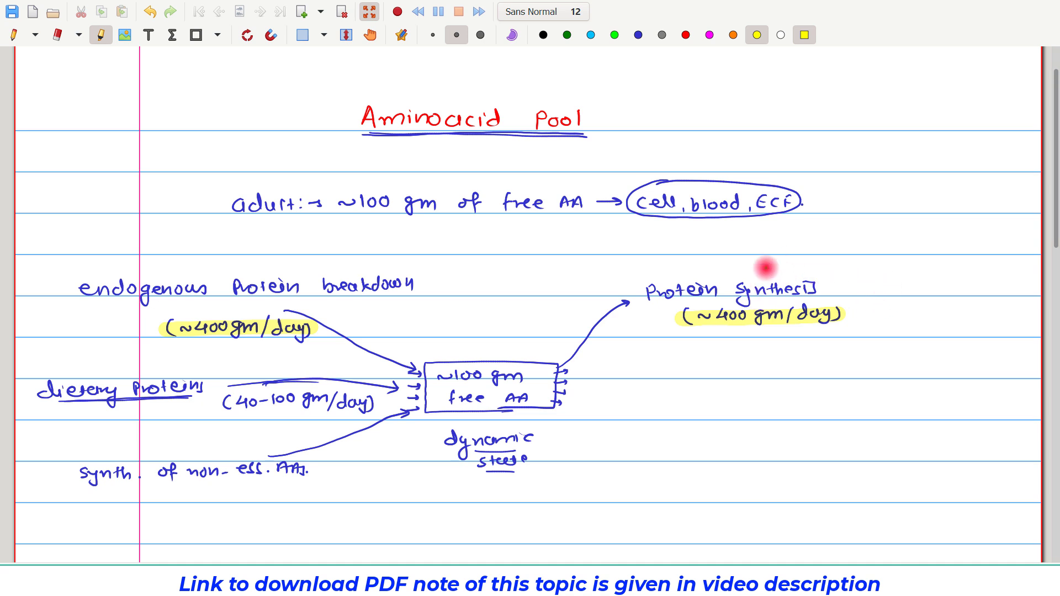
mouse_move(691, 265)
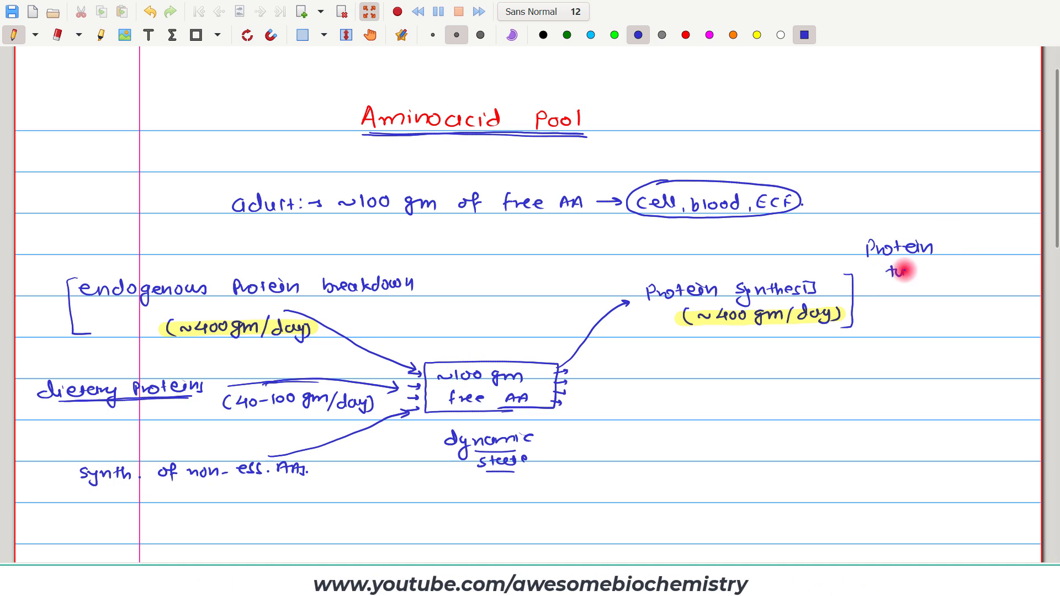
Write Protein turnover, then add a rightward output arrow noting degradation of AA (~30-50 gm/day).
type("turnover.")
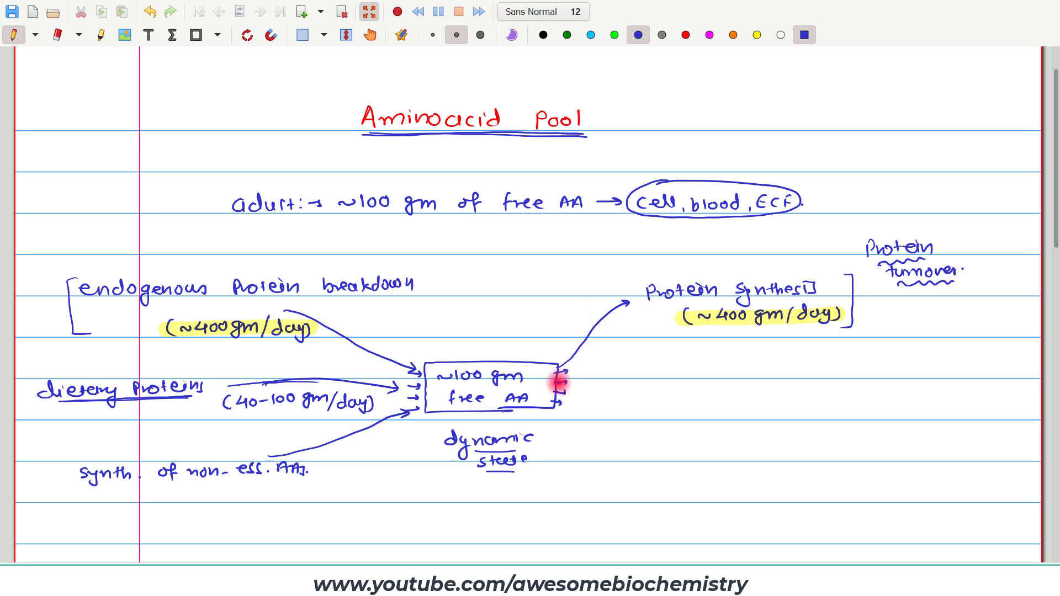
left_click_drag(568, 374, 621, 372)
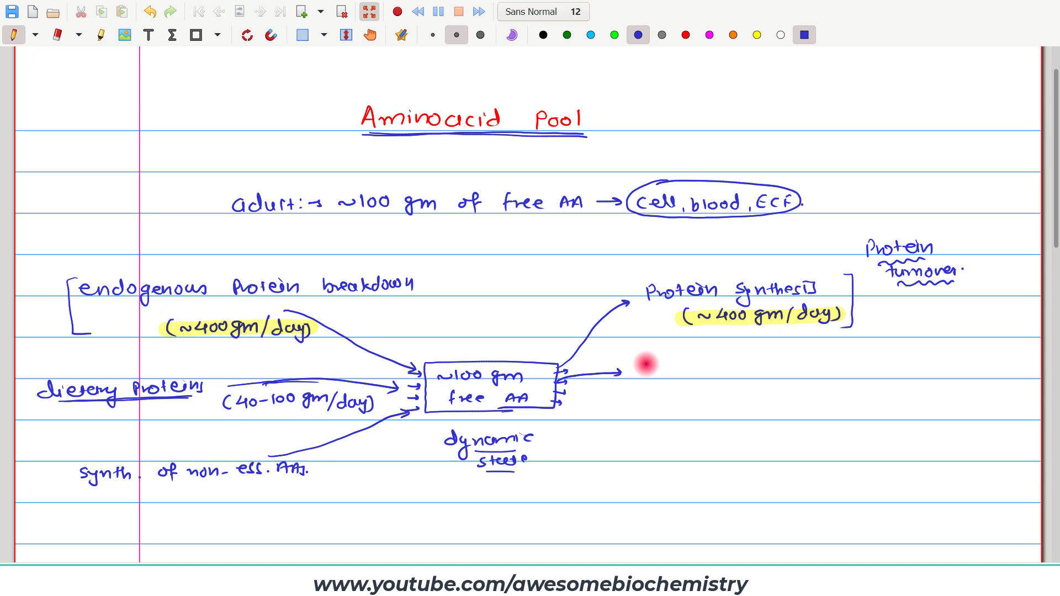
mouse_move(675, 345)
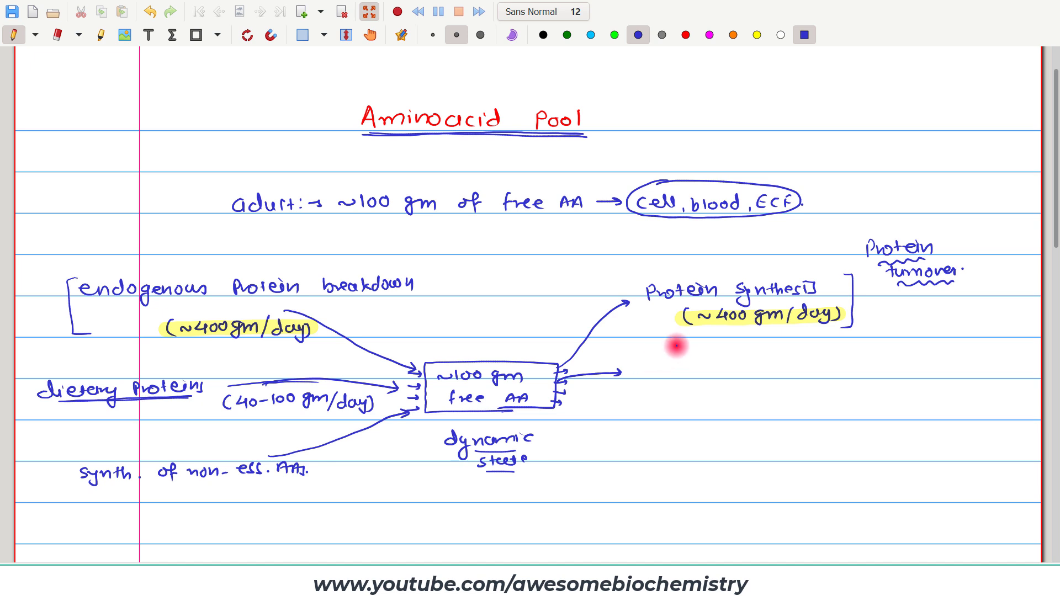
mouse_move(640, 371)
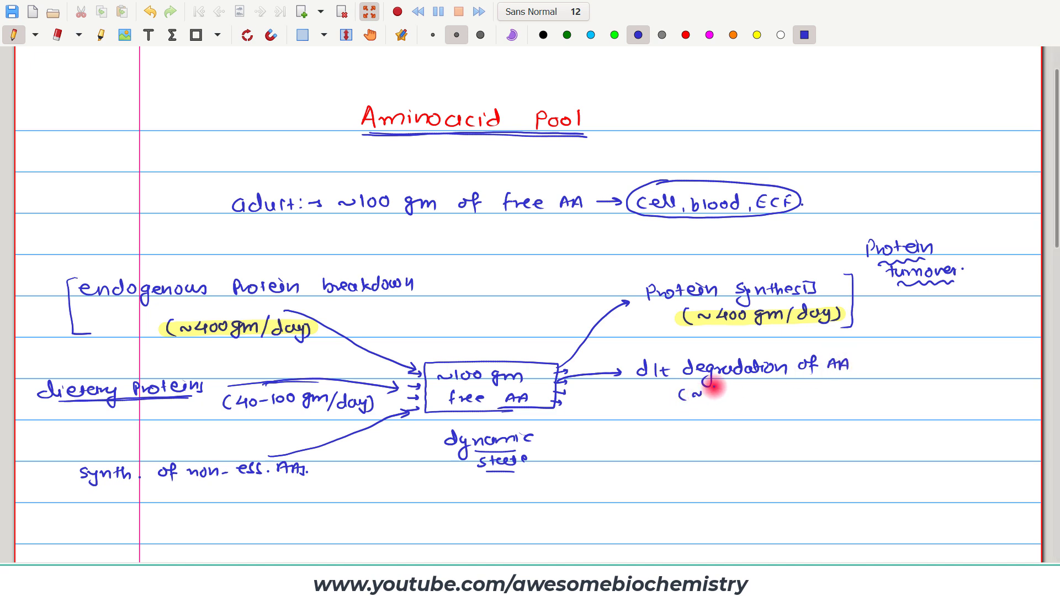
type("30-50 gm")
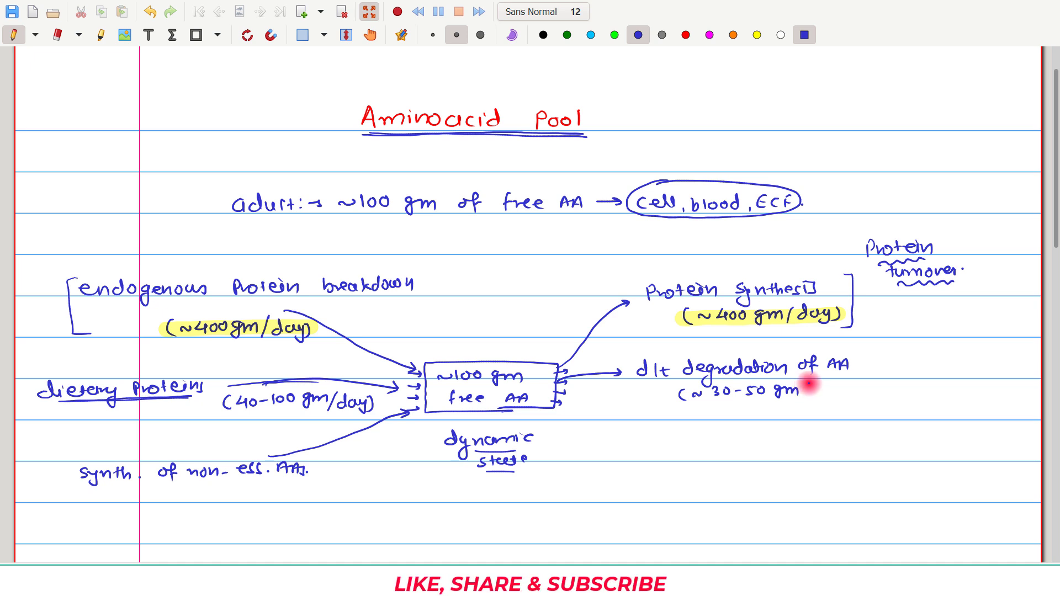
type("/day)")
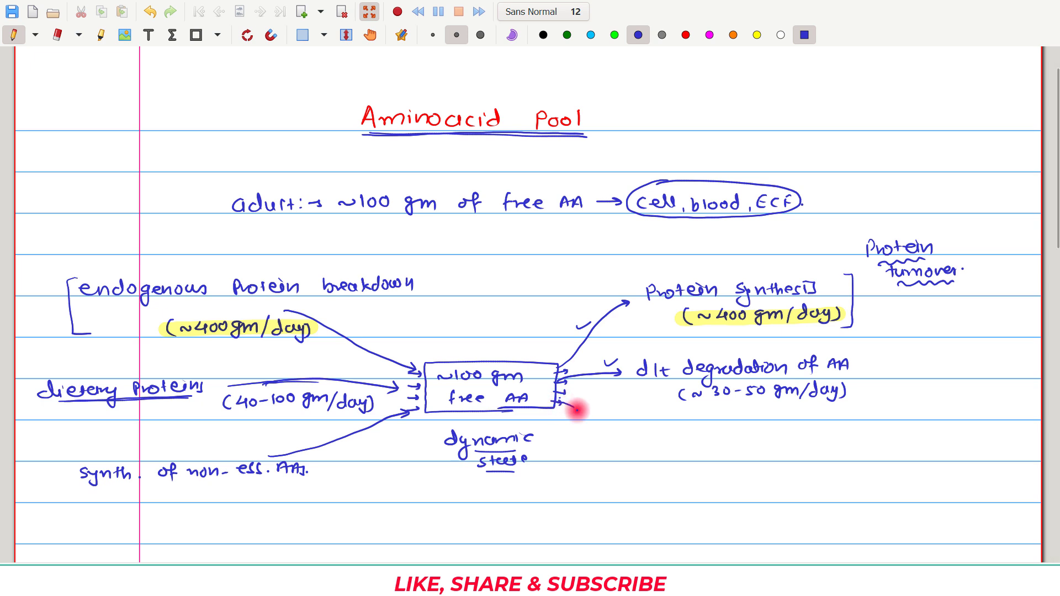
Draw a looped arrow down from the box and note AA→X, CH→starch/glycogen, Lipid→TAG.
left_click_drag(574, 412, 628, 439)
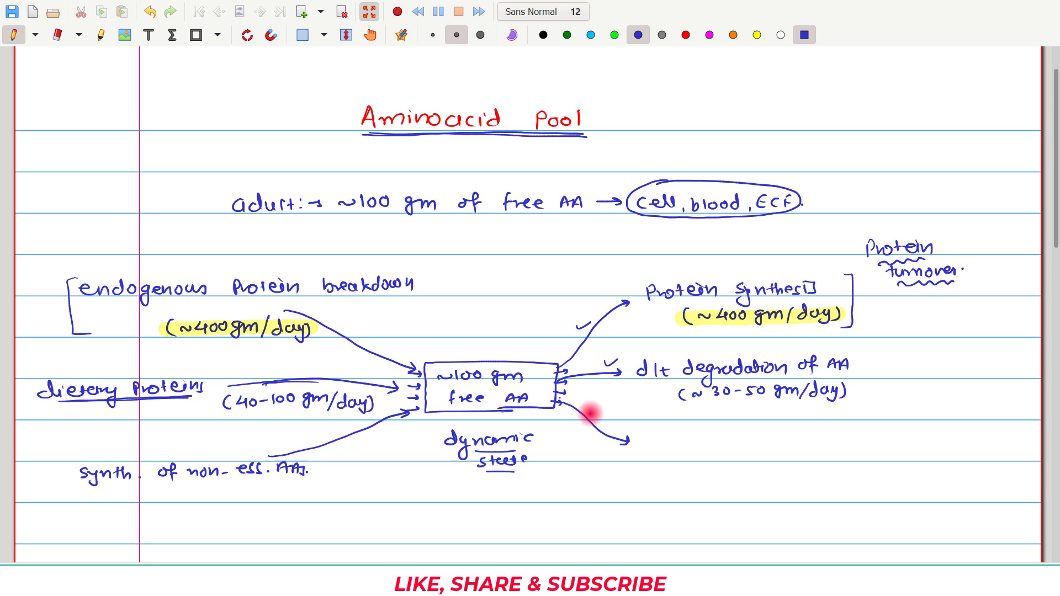
left_click_drag(577, 416, 598, 430)
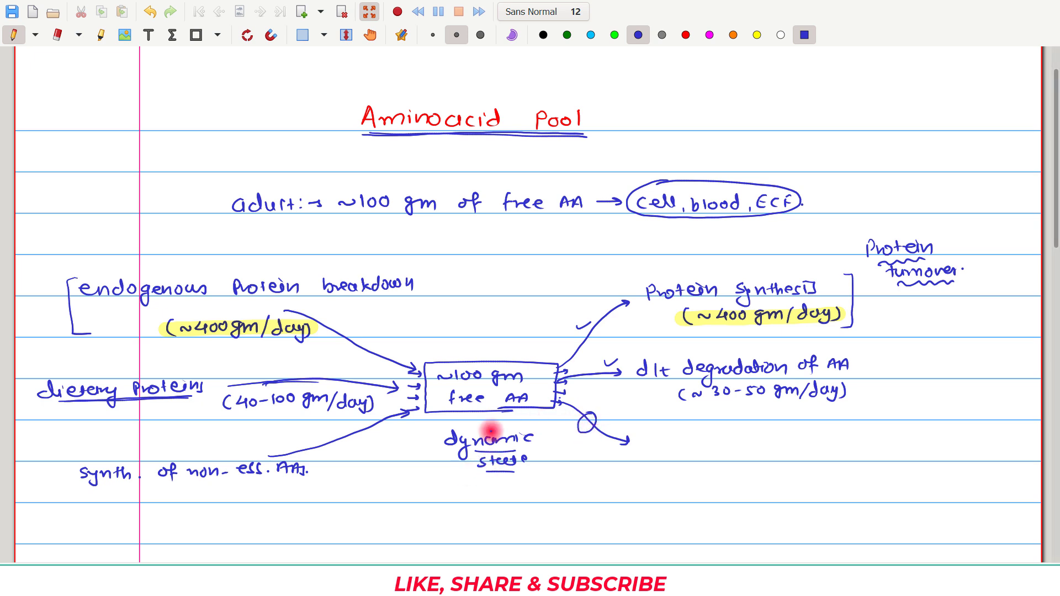
type("CH")
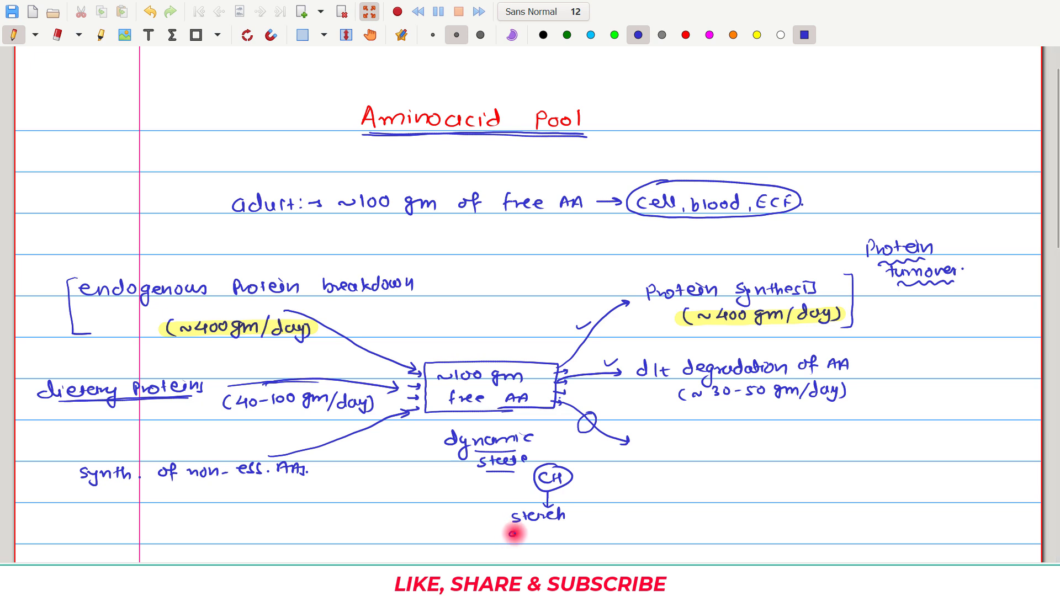
type("glycogen")
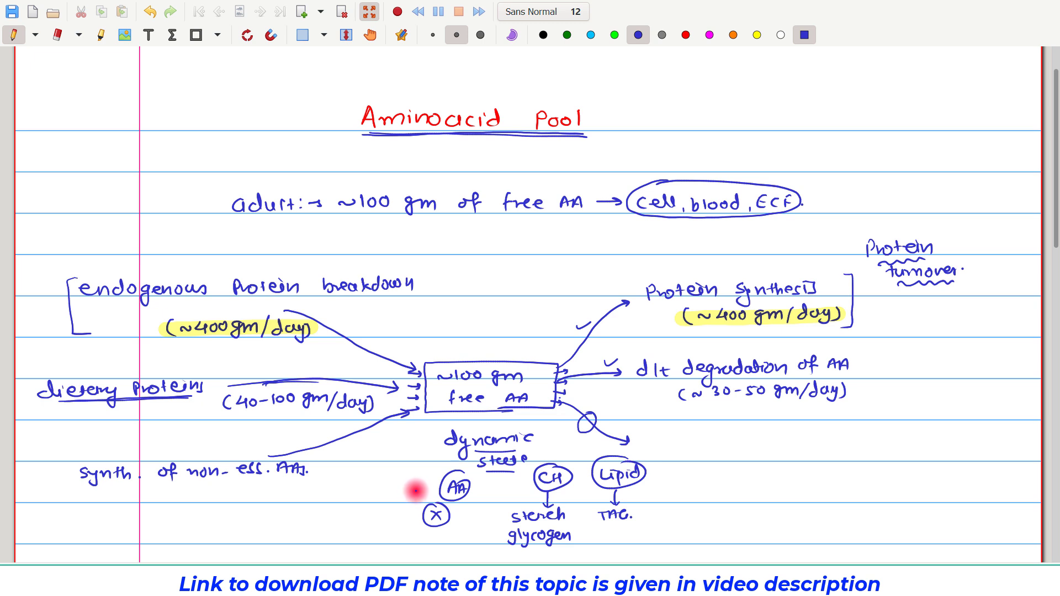
mouse_move(417, 489)
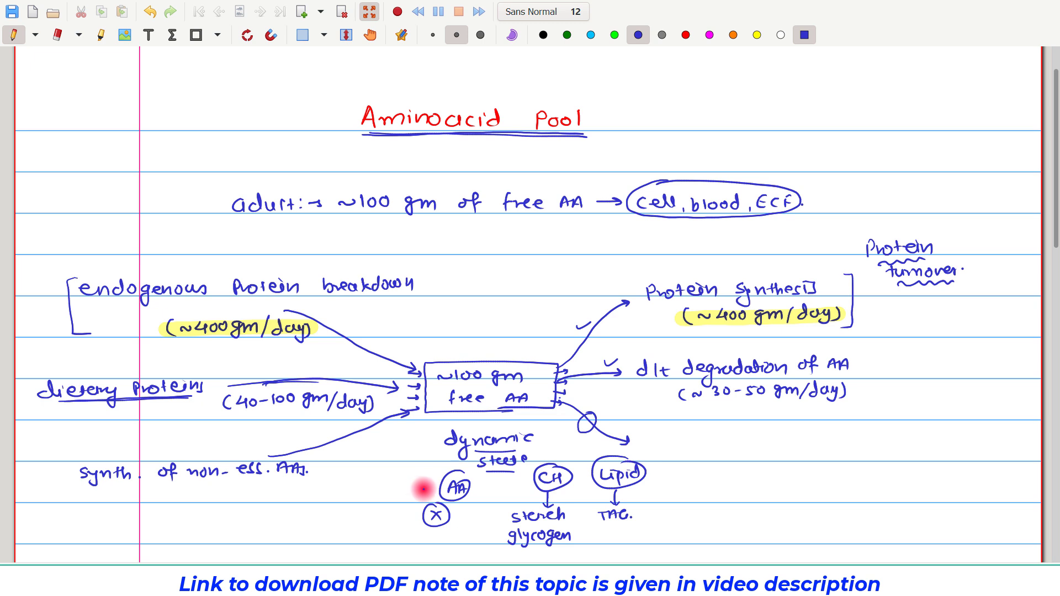
mouse_move(529, 416)
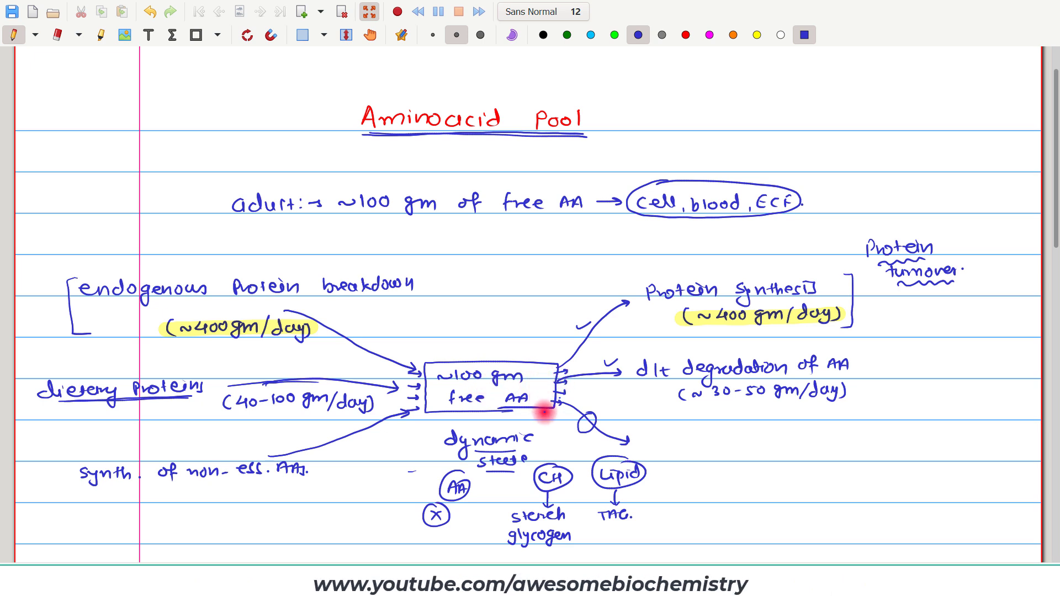
mouse_move(551, 398)
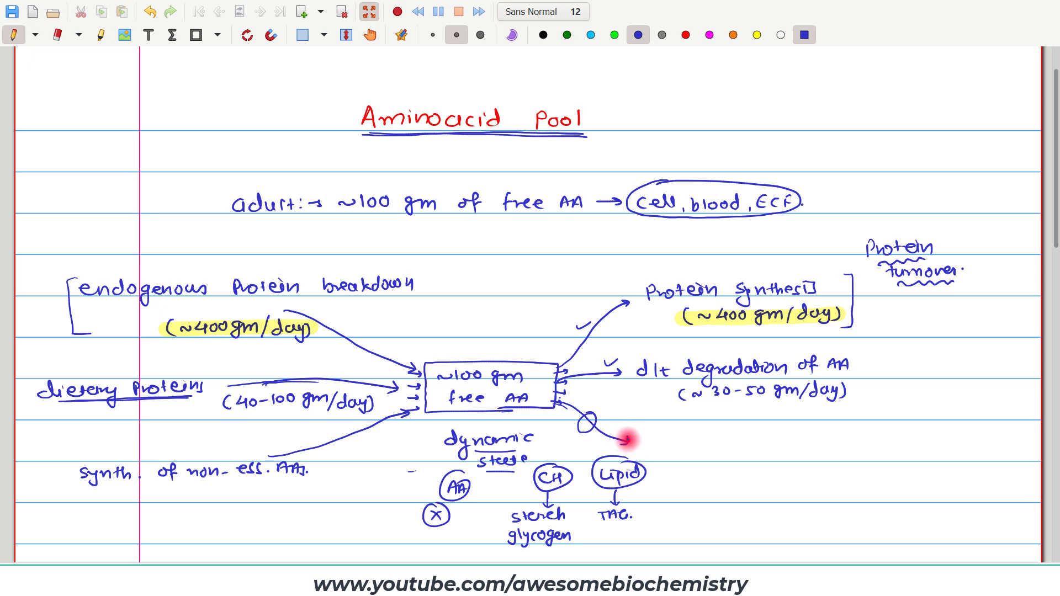
Branch the lower arrow into CH/fat, energy (~10-15%) and synth. of non-protein compounds (porphyrins, purines, pyrimidines).
left_click_drag(621, 440, 703, 435)
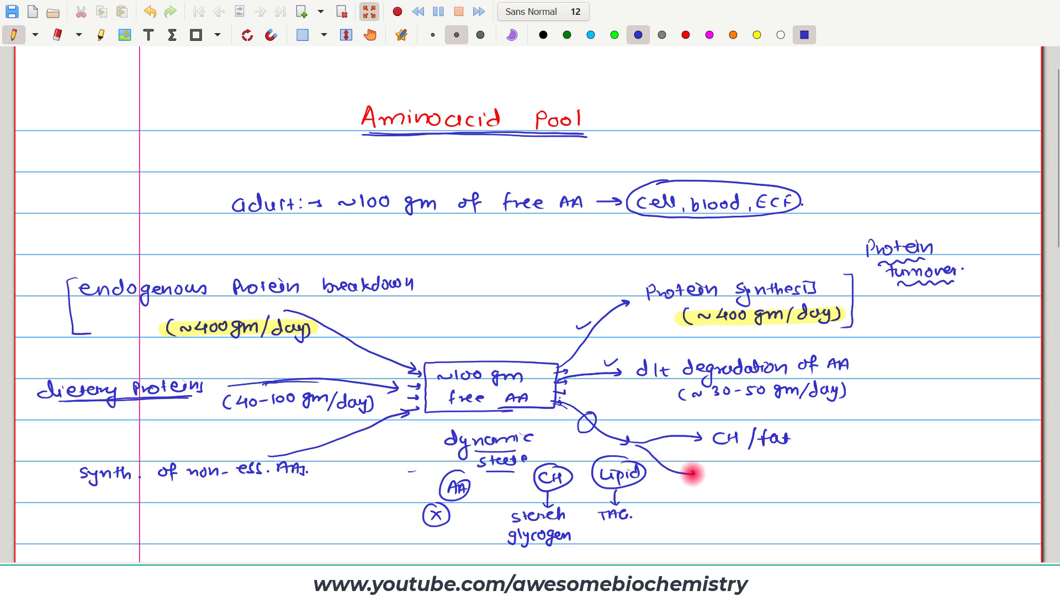
mouse_move(712, 475)
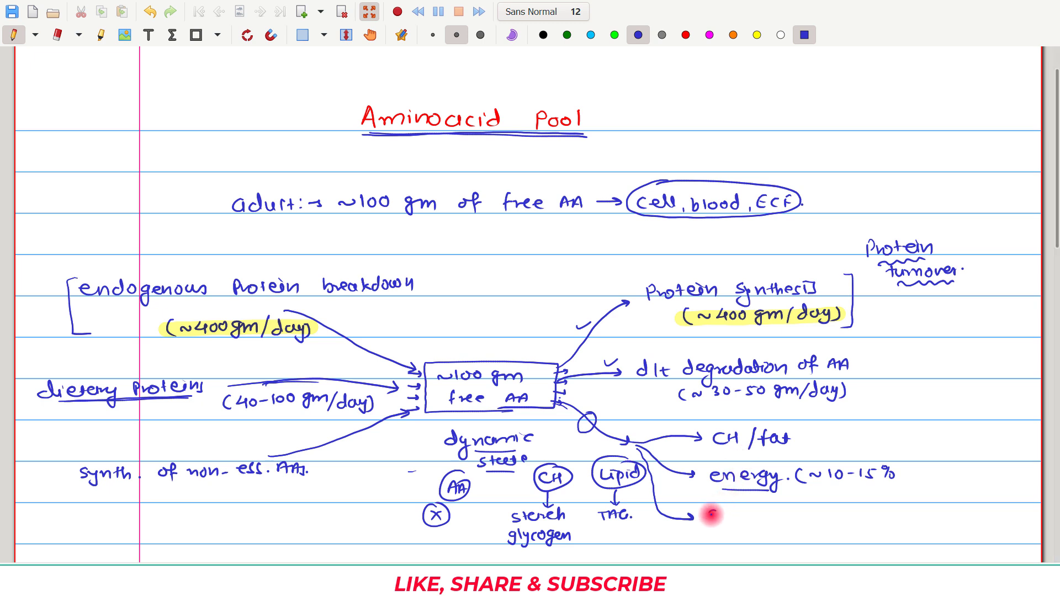
type("Synth. of non-Protein")
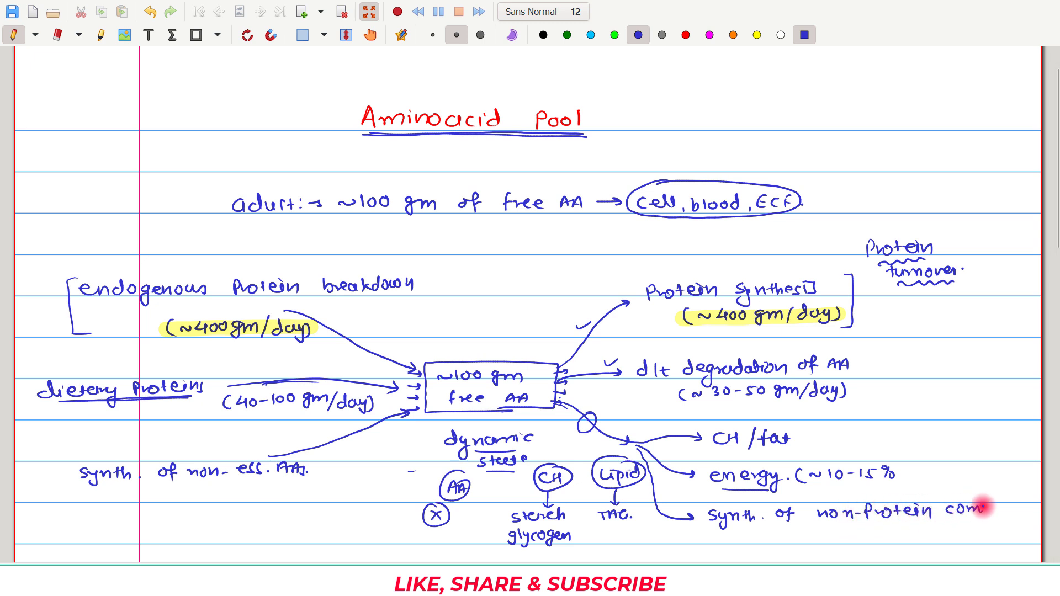
type("compounds")
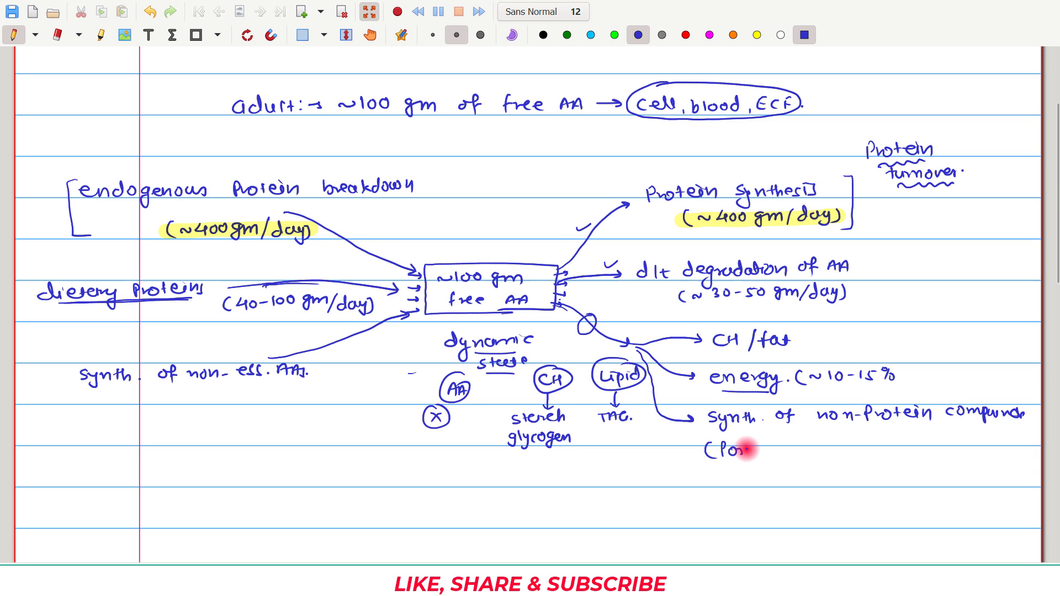
type("porphyrin")
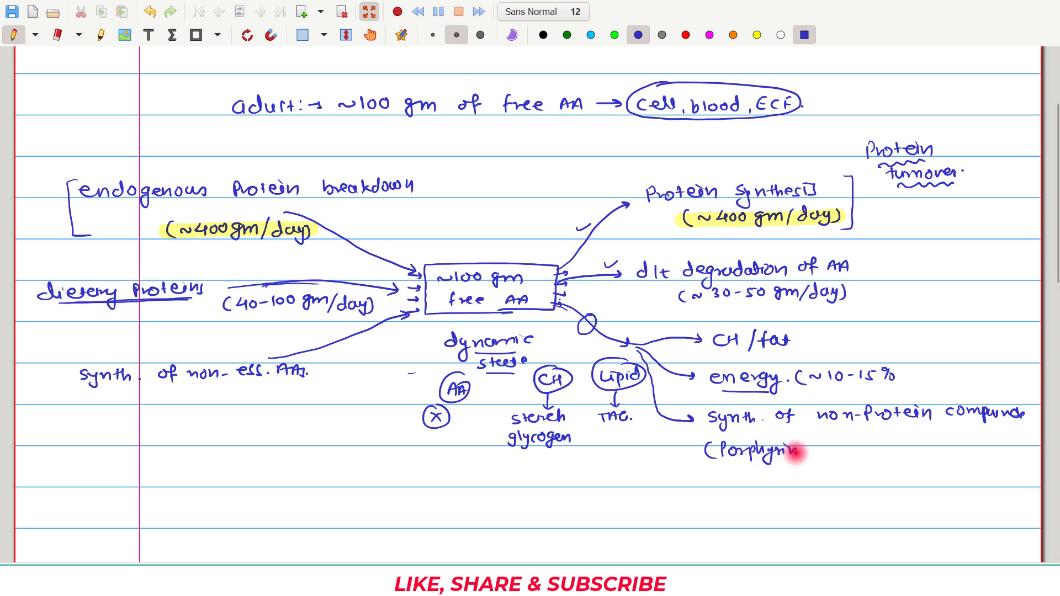
type("Purines, Pyrimidine....)")
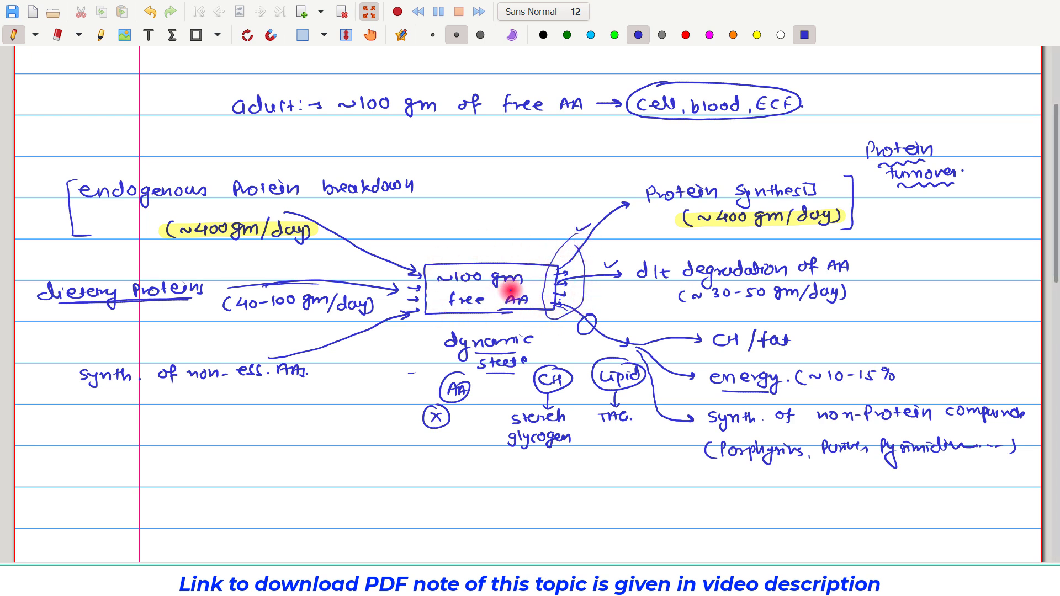
Ring the input arrows left of the box and the Protein turnover label.
left_click_drag(375, 258, 420, 318)
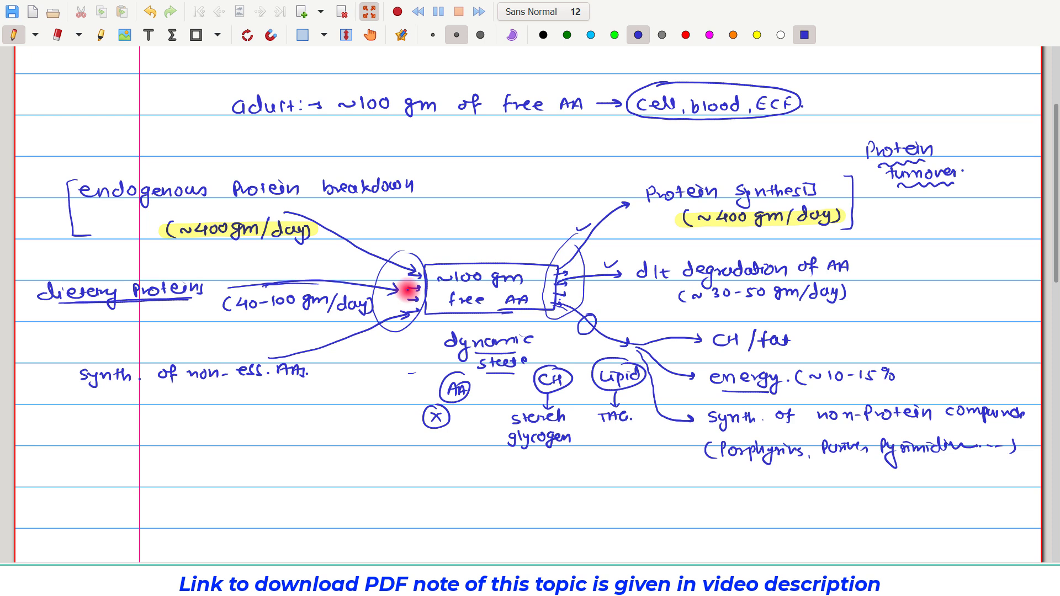
mouse_move(890, 130)
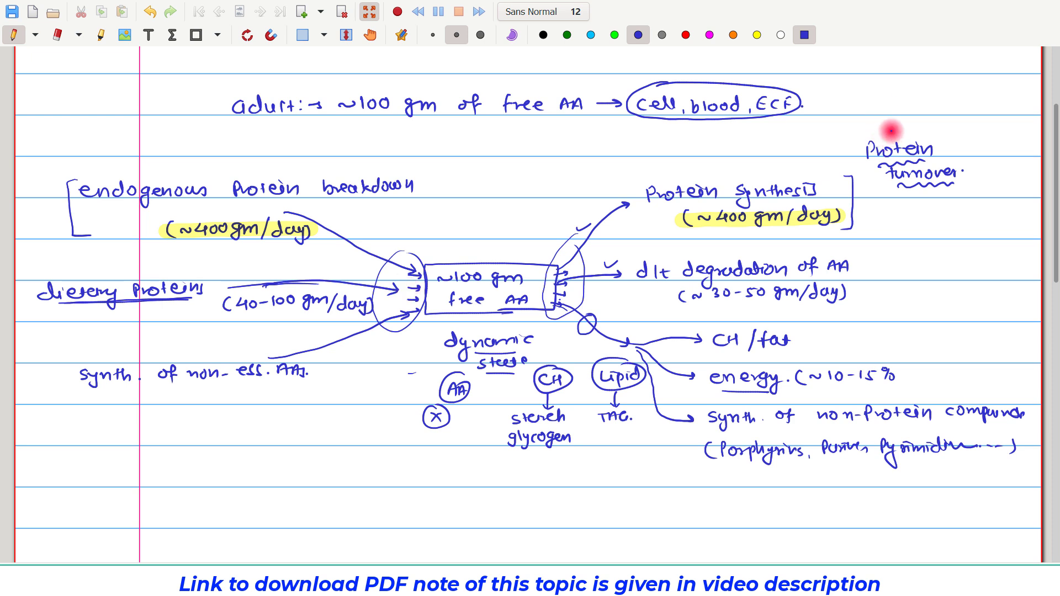
left_click_drag(889, 128, 879, 203)
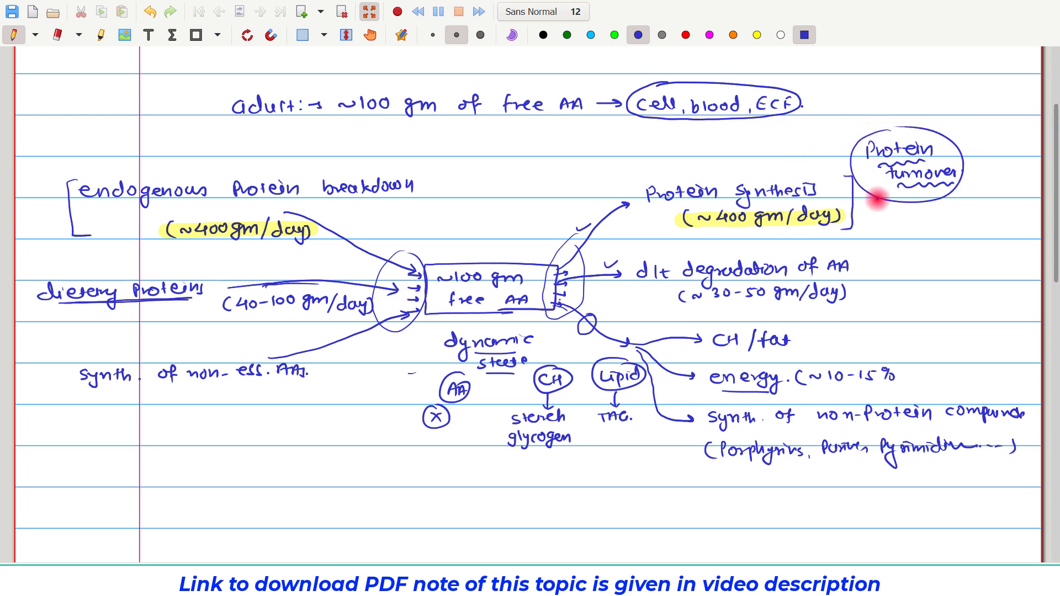